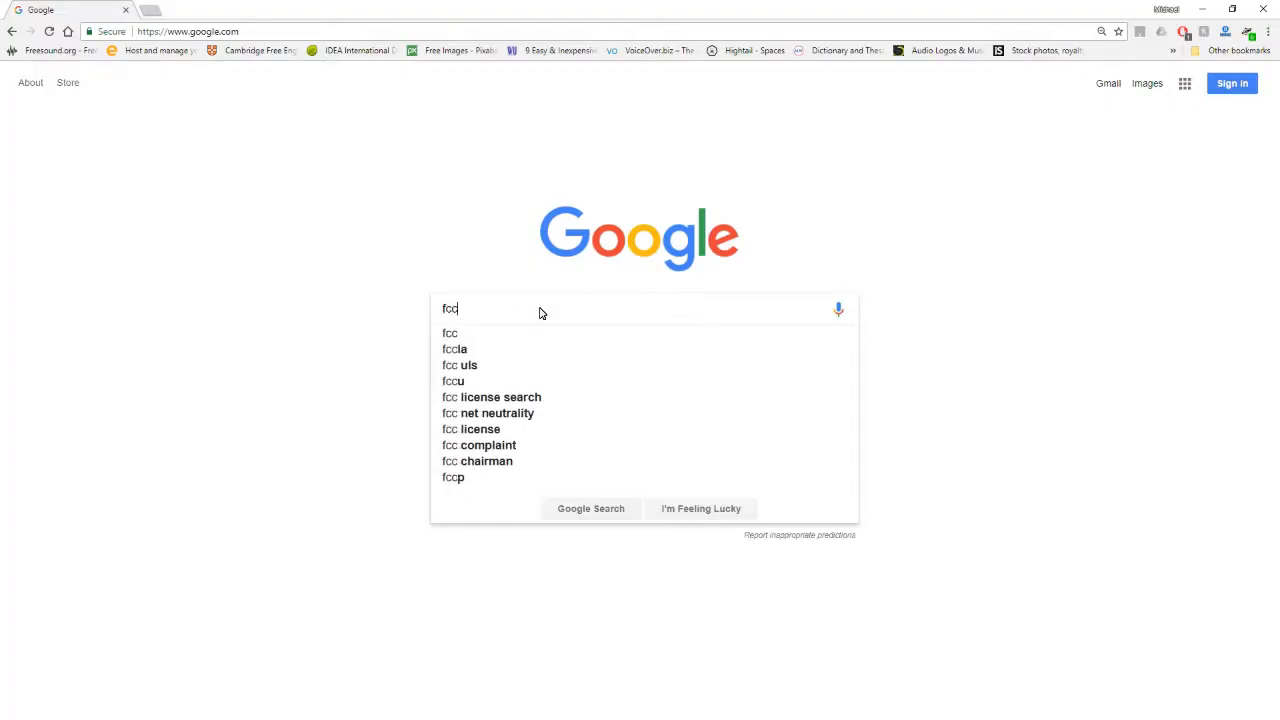
# Step: Choose the 'fcc uls' suggestion in Google Search
pyautogui.click(459, 365)
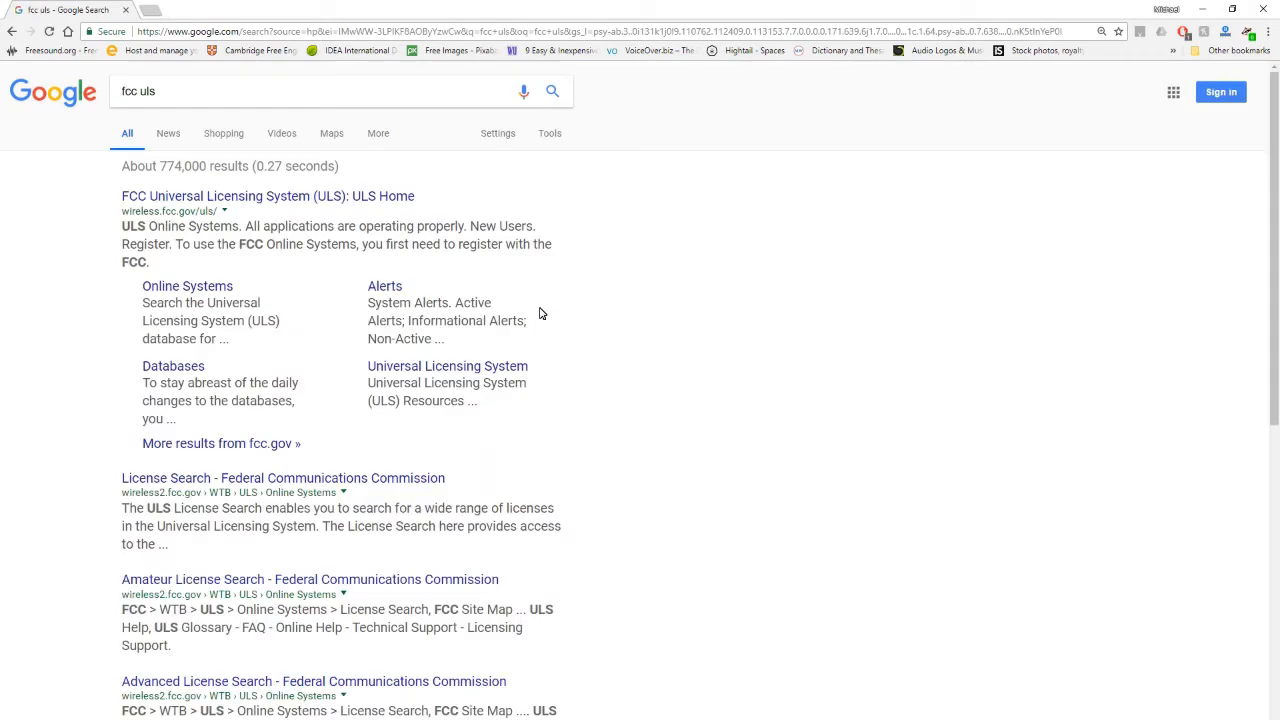
pyautogui.moveTo(247, 197)
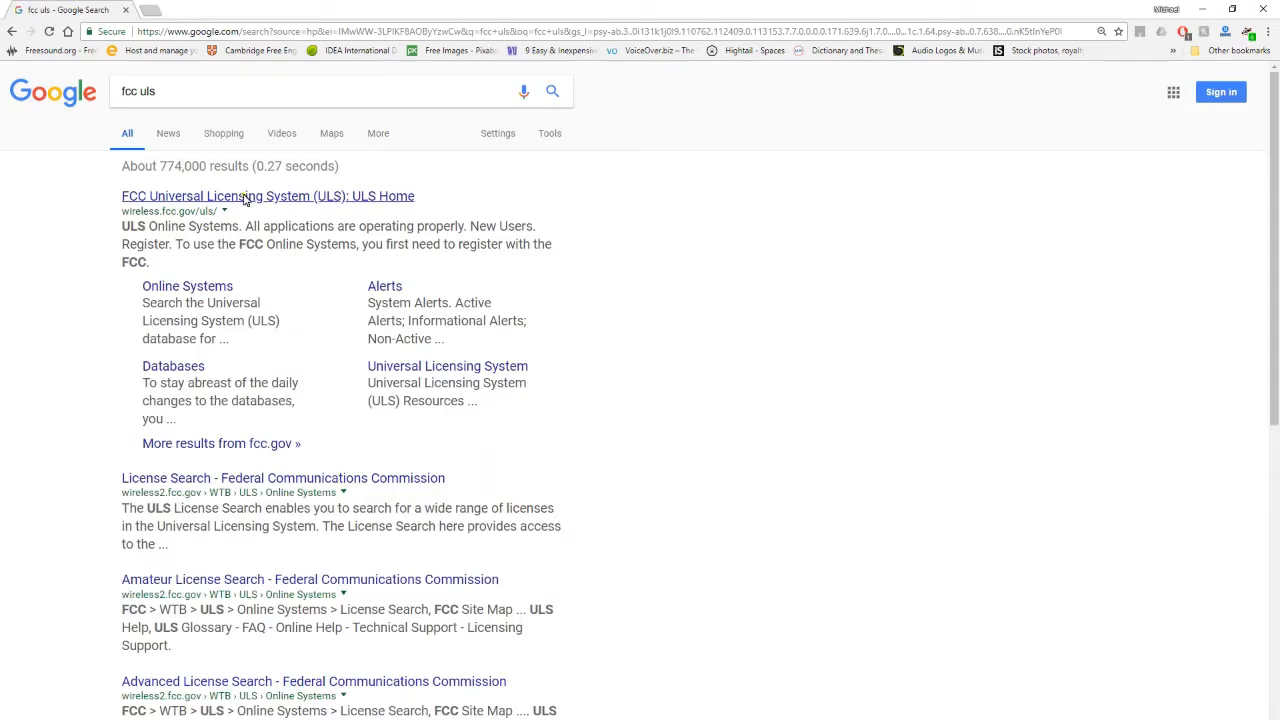
# Step: Open the 'FCC Universal Licensing System (ULS): ULS Home' result
pyautogui.click(267, 196)
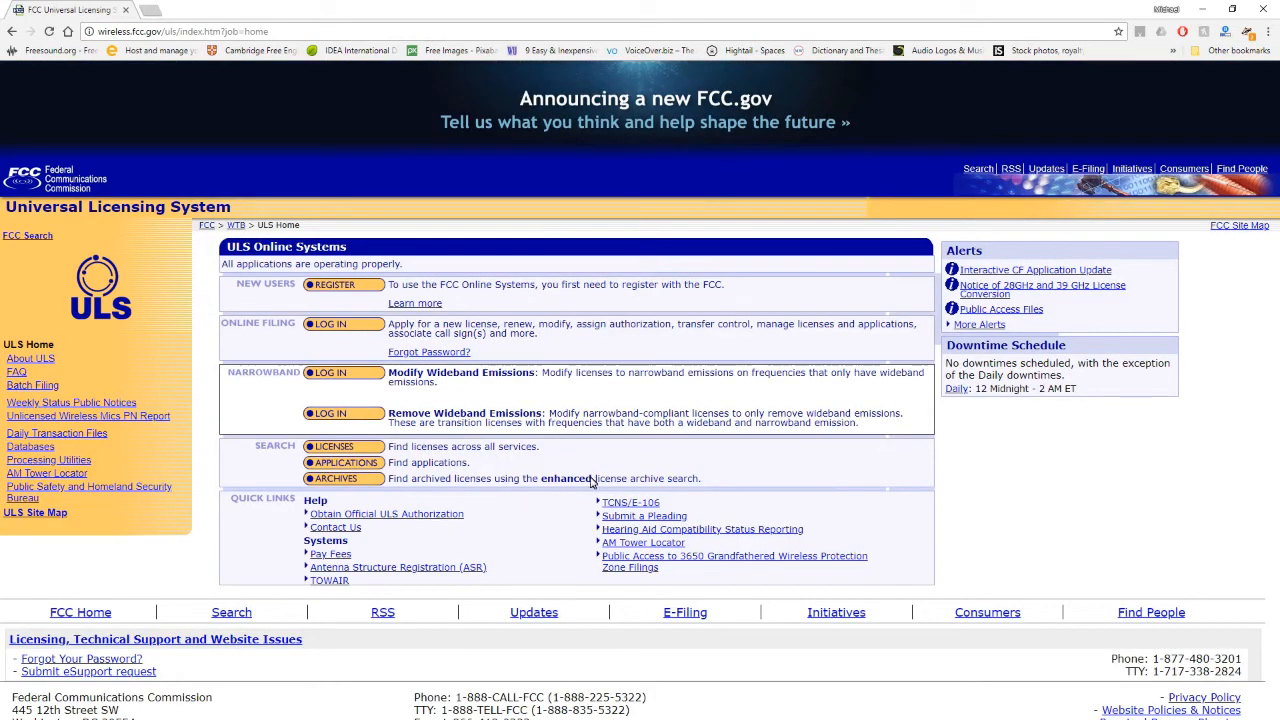
pyautogui.moveTo(453, 370)
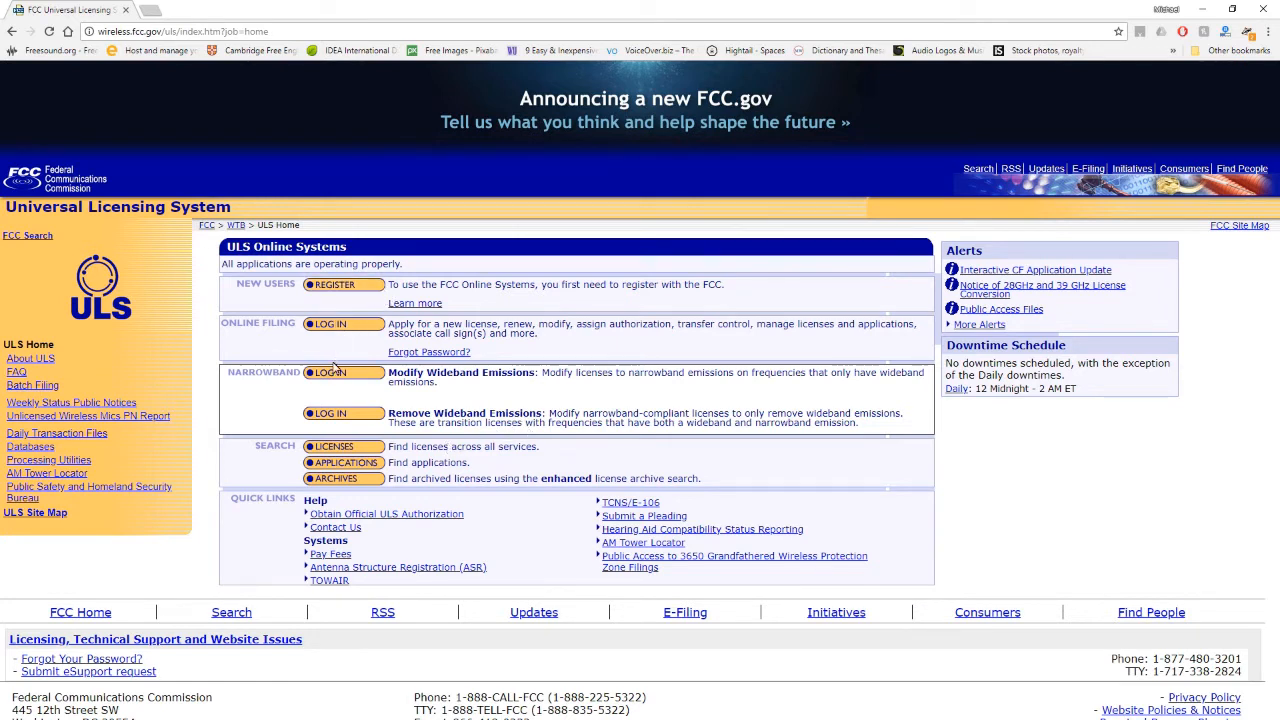
pyautogui.moveTo(335, 478)
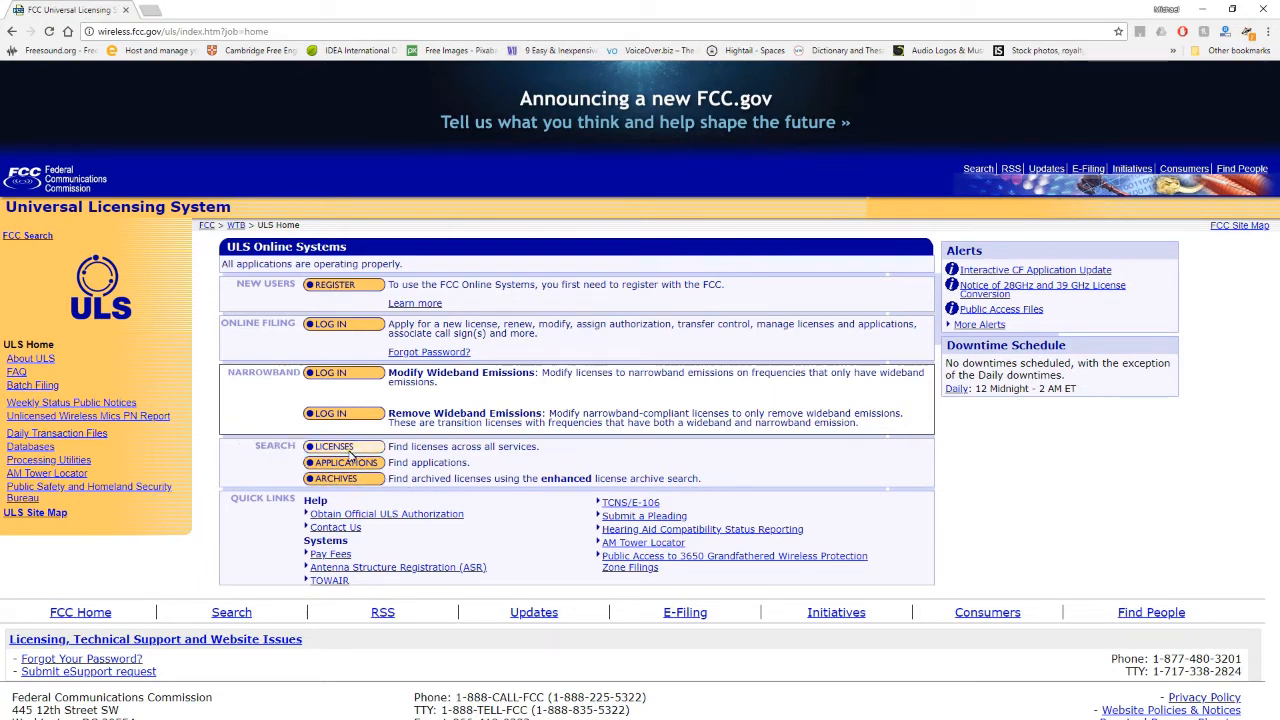
pyautogui.click(334, 446)
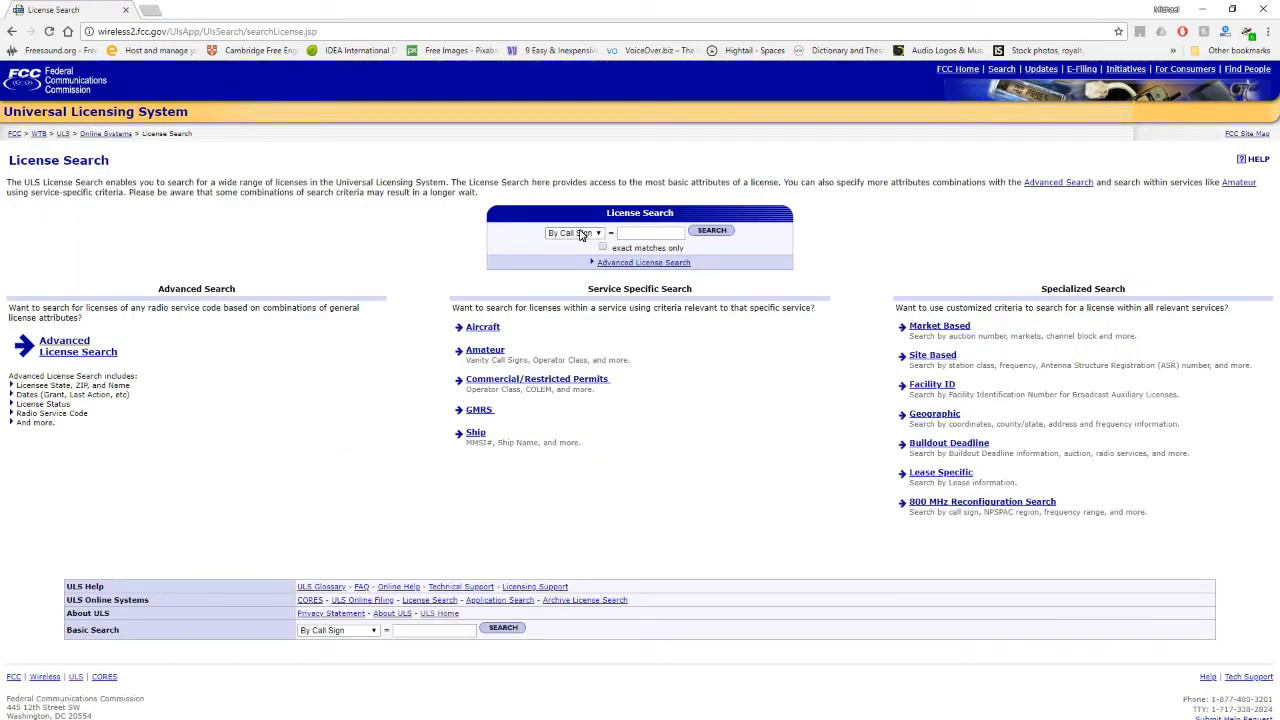
pyautogui.click(573, 232)
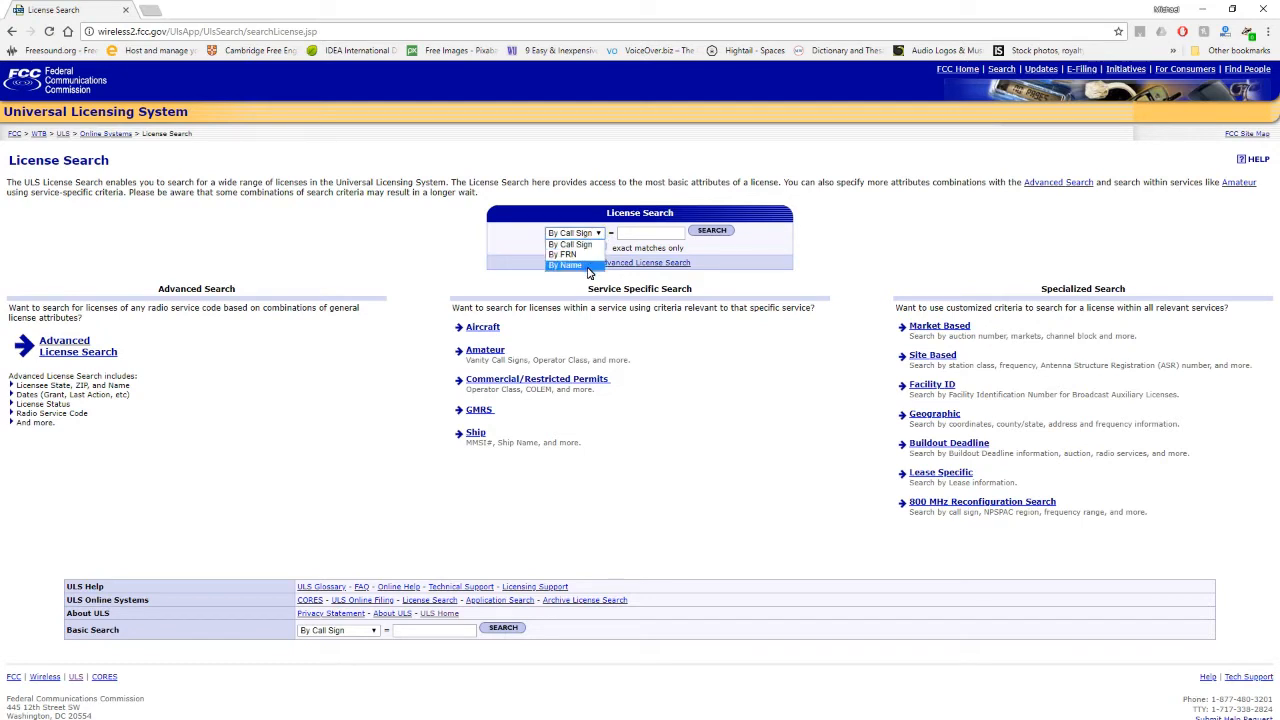
pyautogui.moveTo(578, 268)
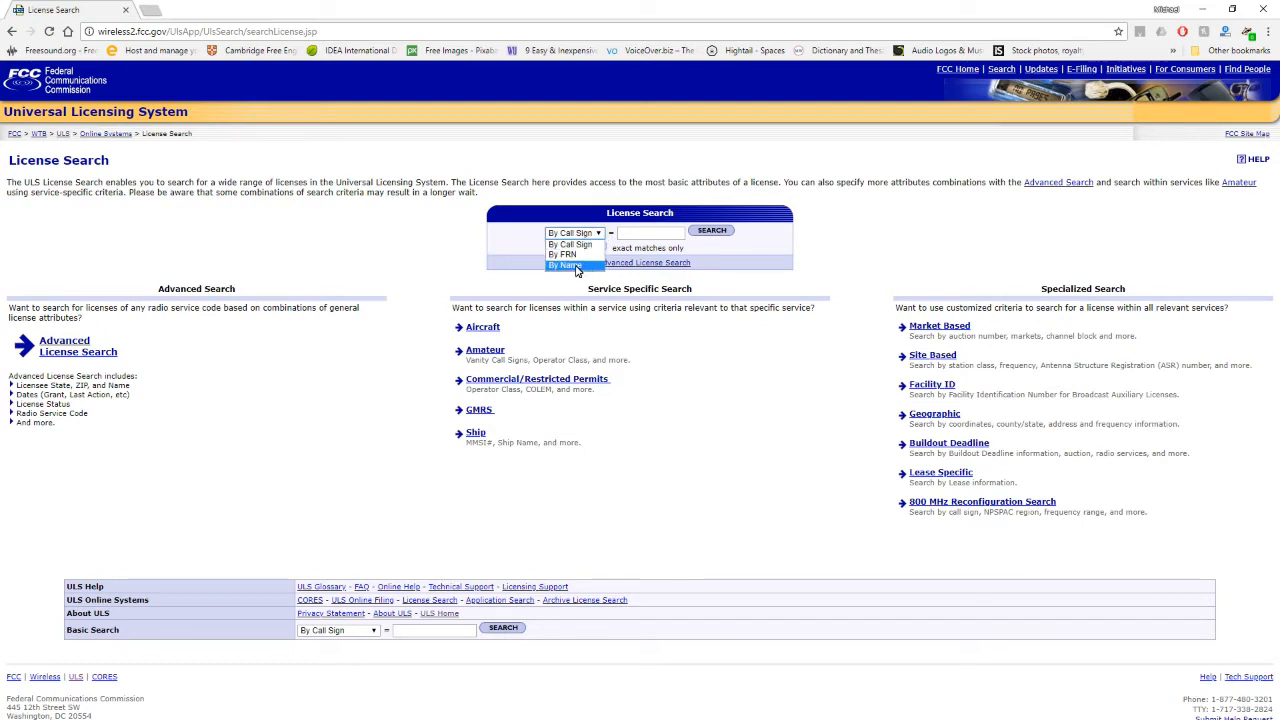
pyautogui.moveTo(570, 245)
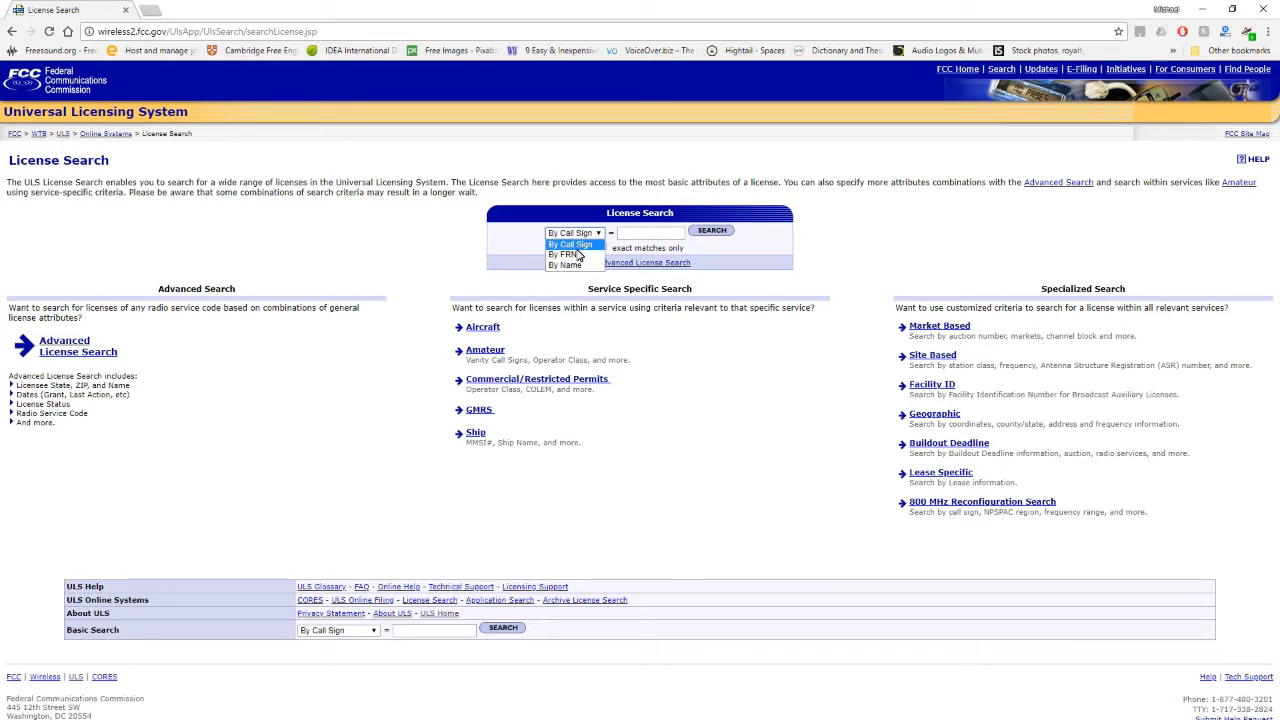
pyautogui.moveTo(568, 255)
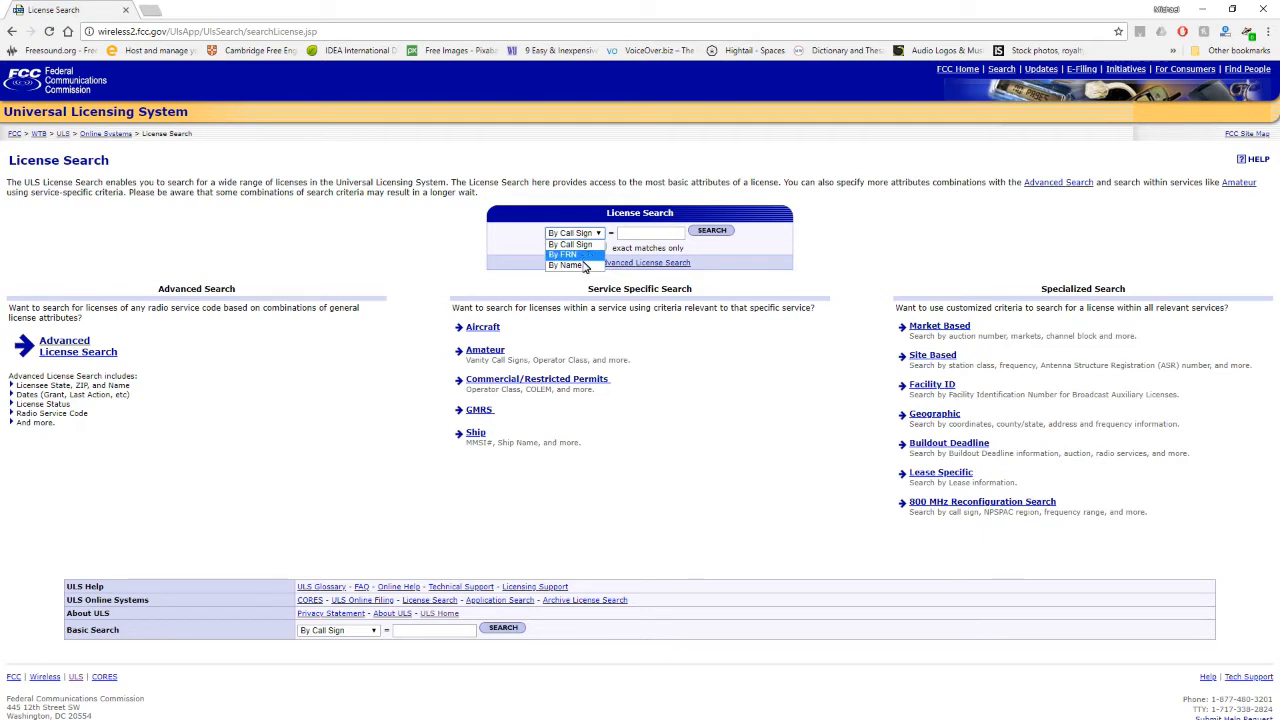
pyautogui.click(566, 265)
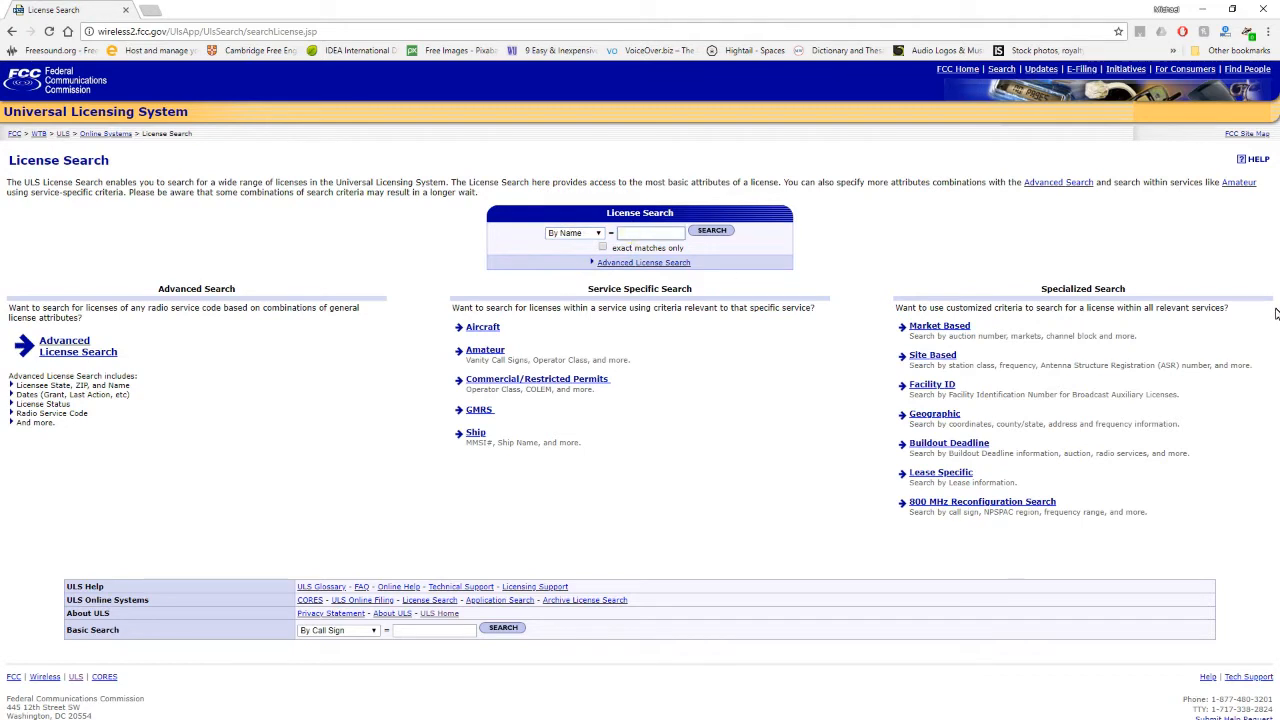
pyautogui.click(650, 231)
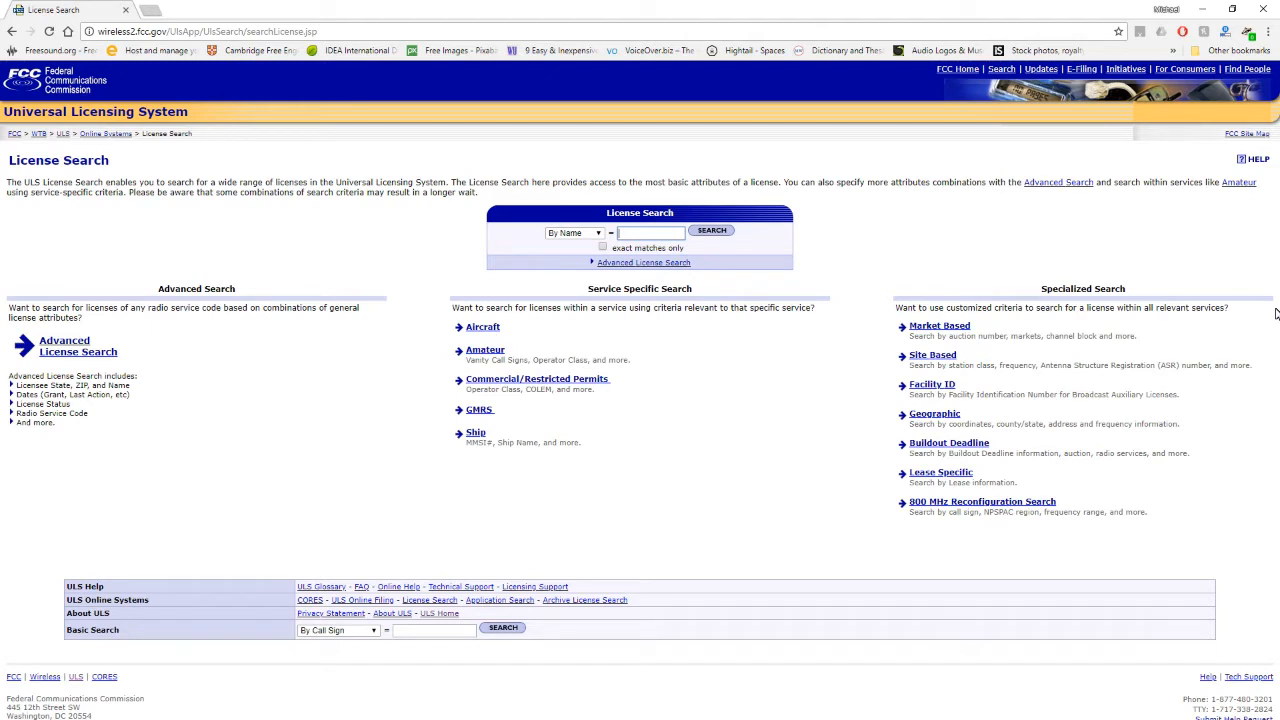
pyautogui.write('Michael Burnette')
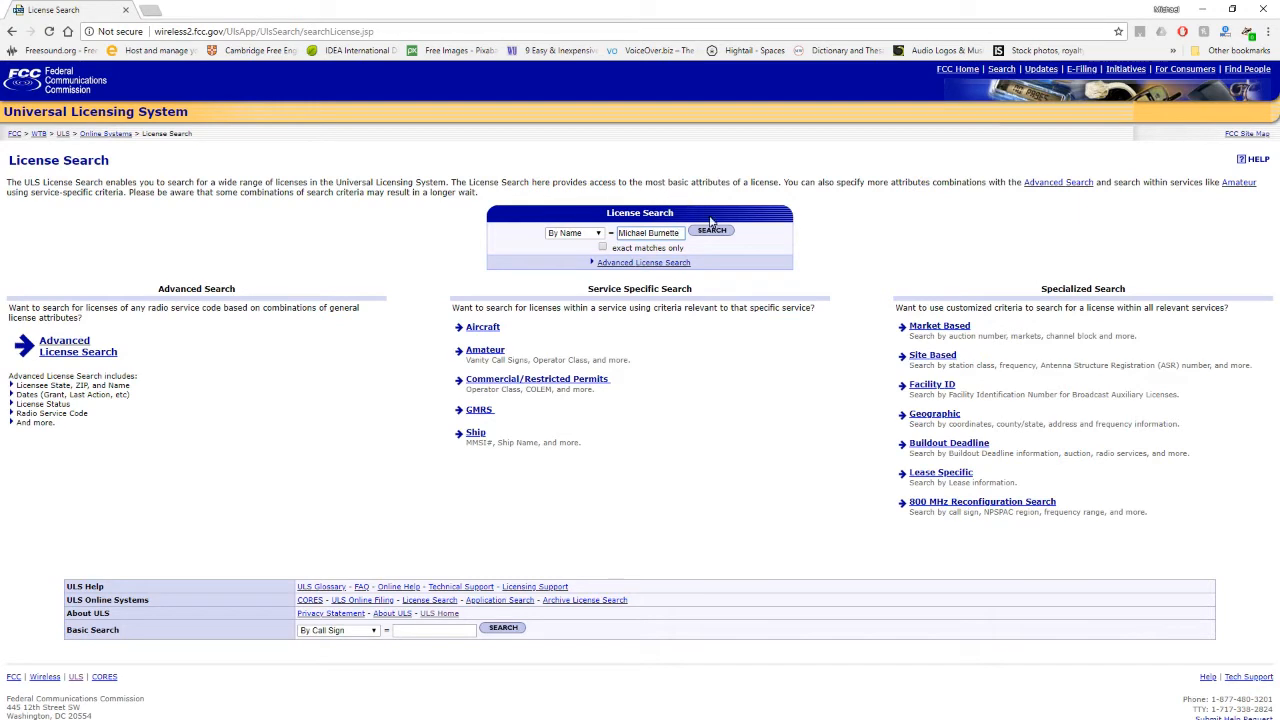
pyautogui.click(711, 230)
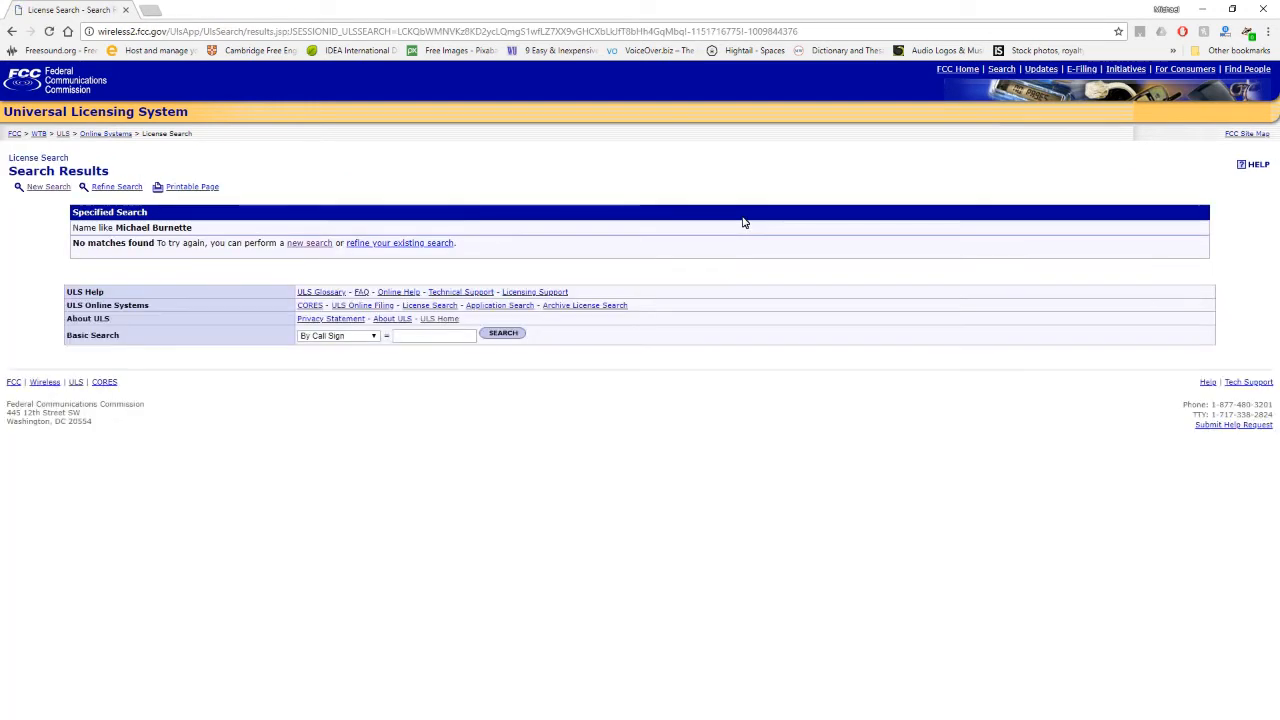
pyautogui.moveTo(202, 247)
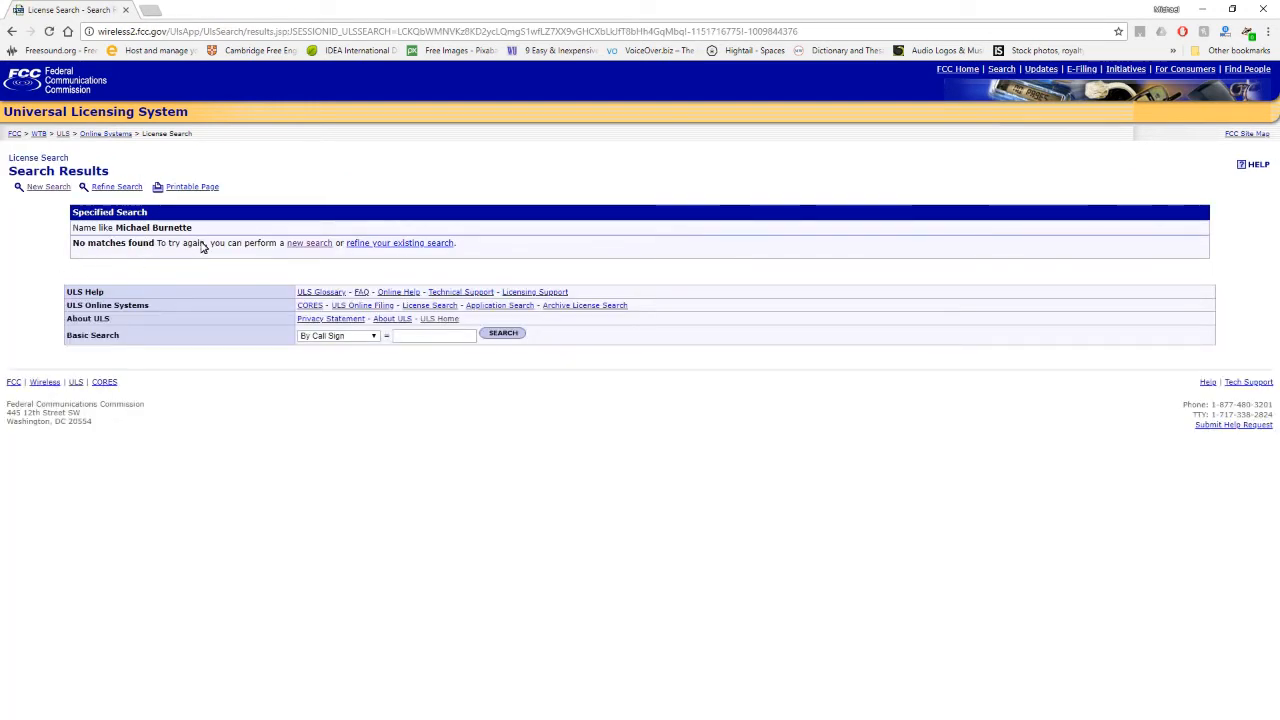
pyautogui.moveTo(550, 293)
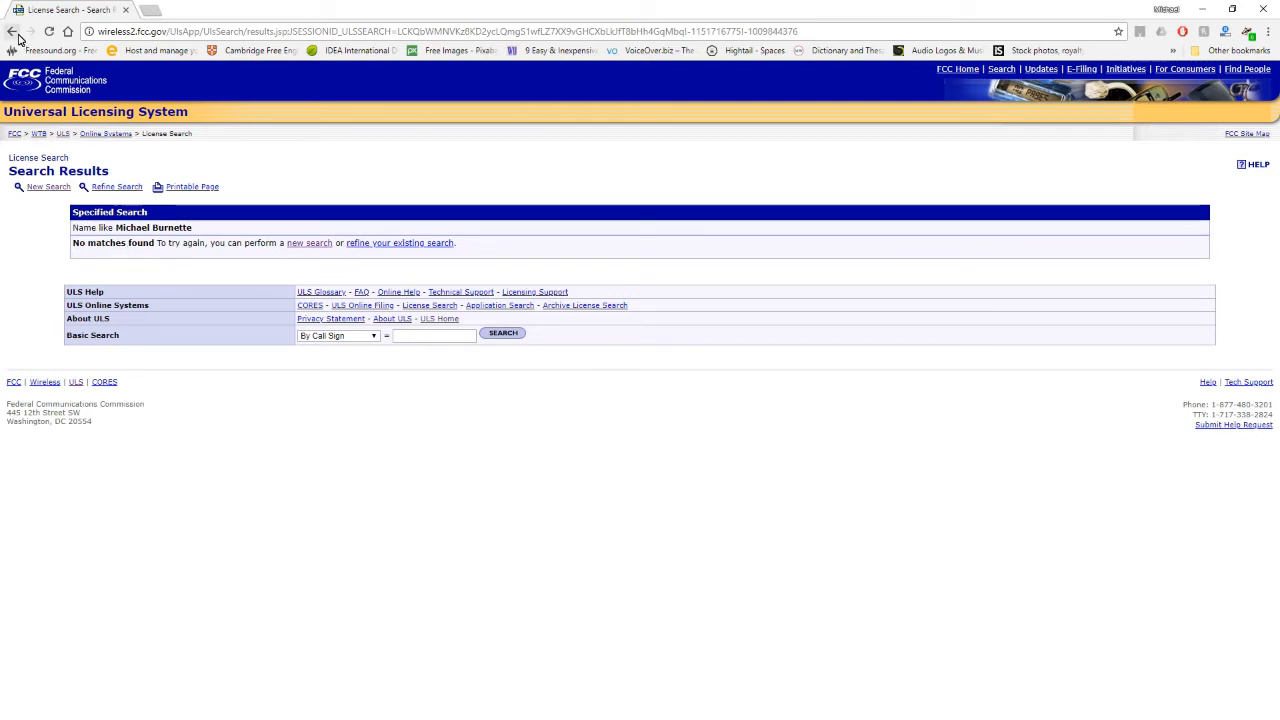
# Step: Rerun the name search with surname 'Burnette' first
pyautogui.click(12, 31)
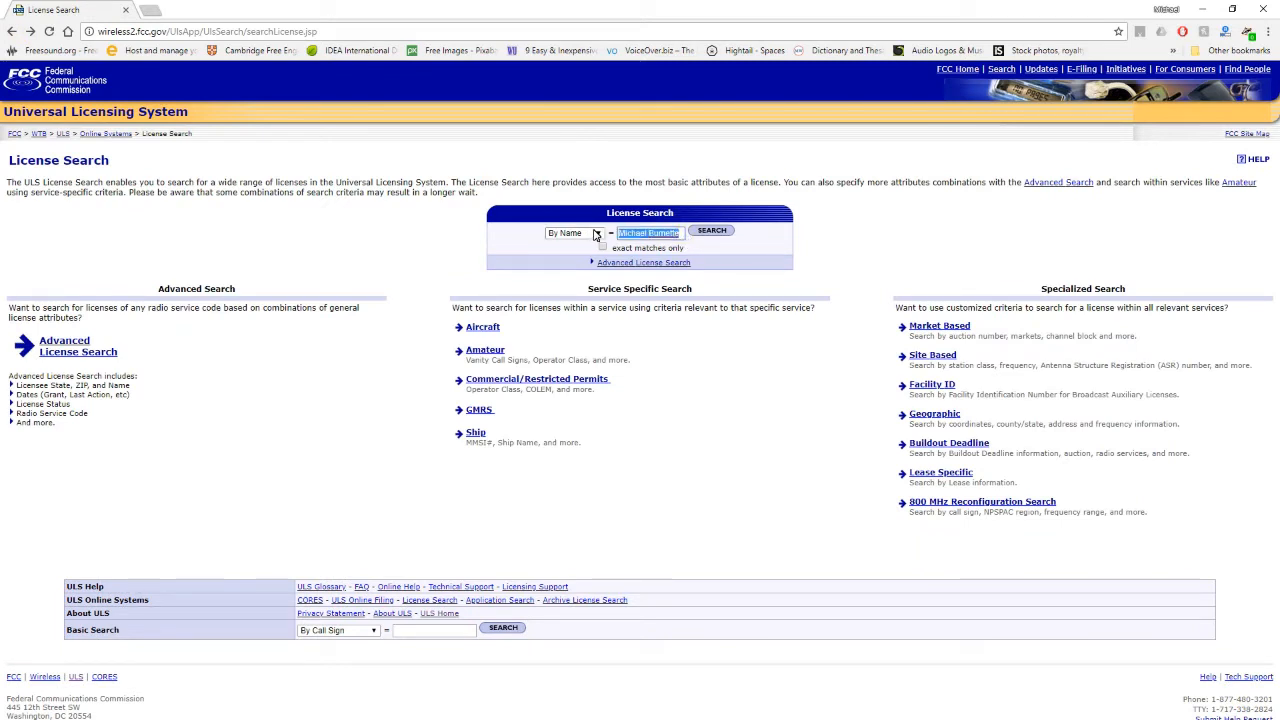
pyautogui.write('Burnette')
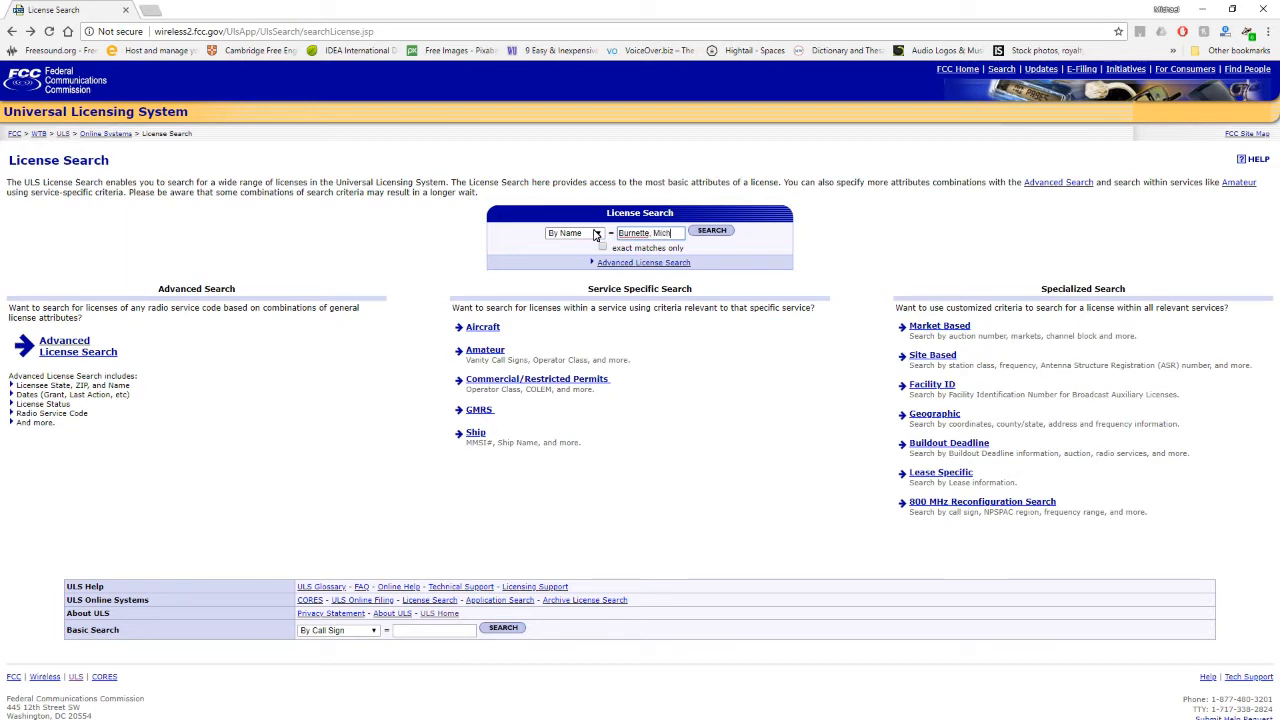
pyautogui.click(711, 230)
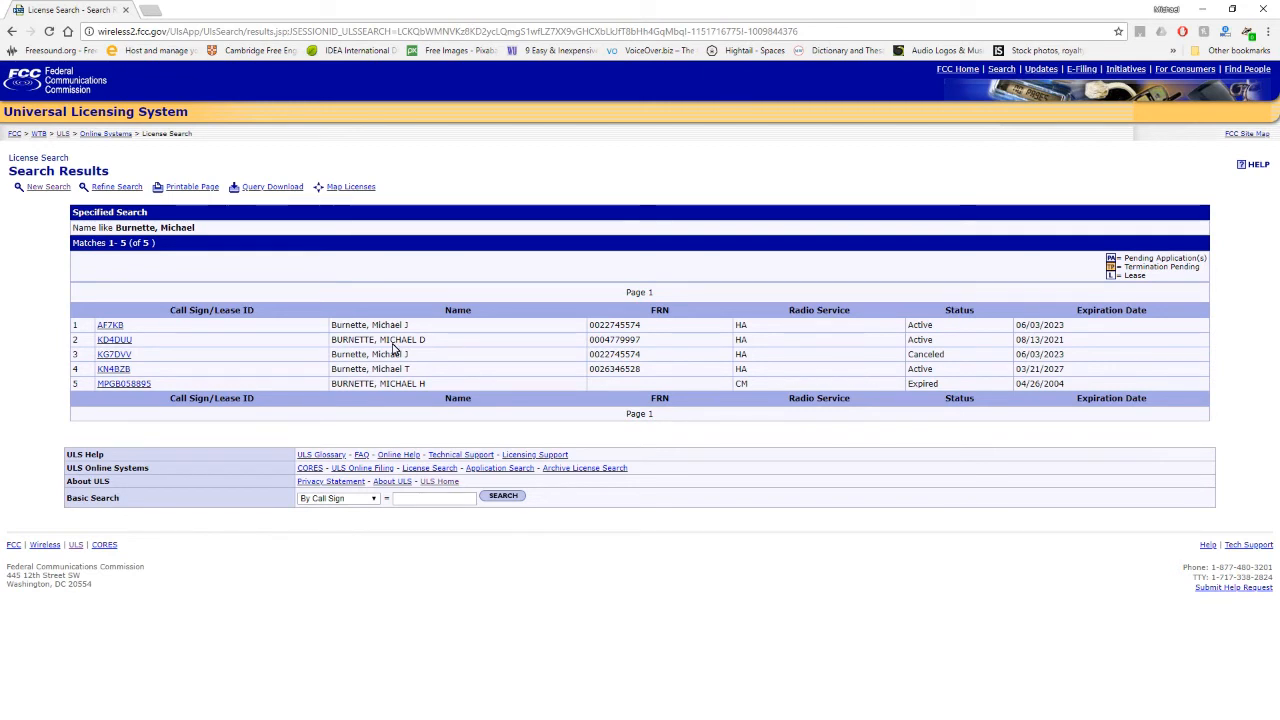
pyautogui.moveTo(911, 378)
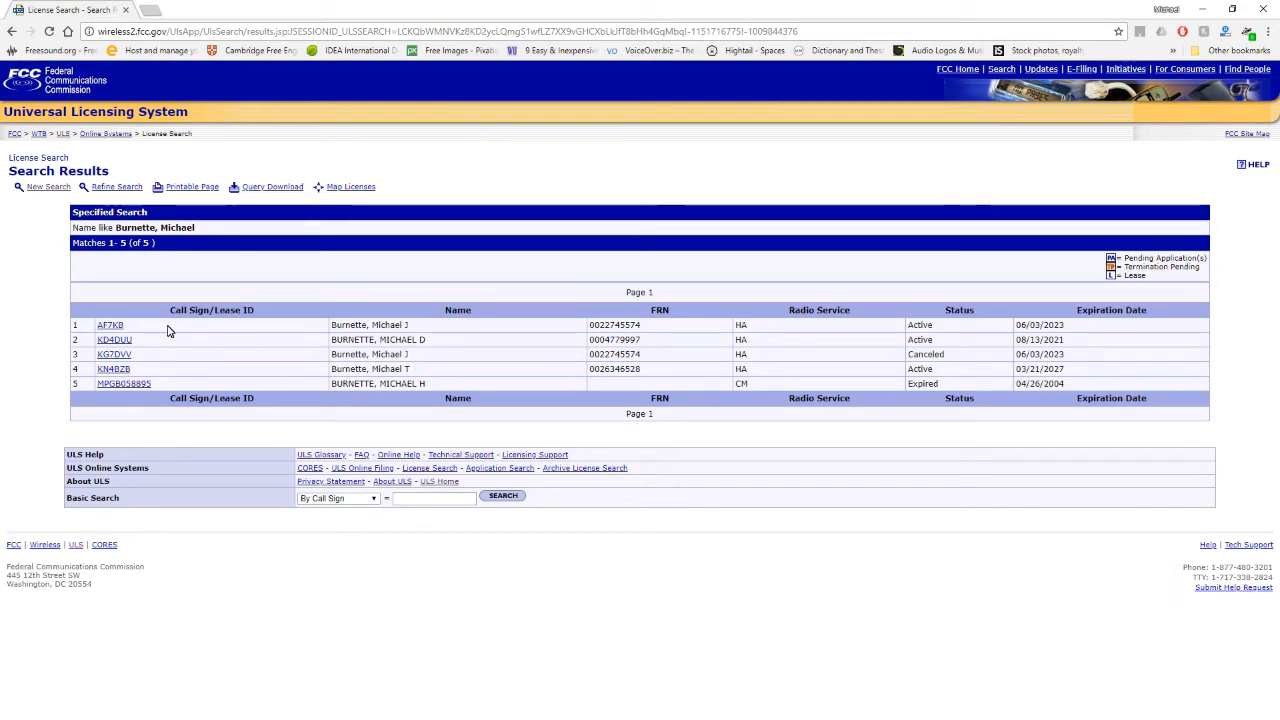
pyautogui.moveTo(110, 330)
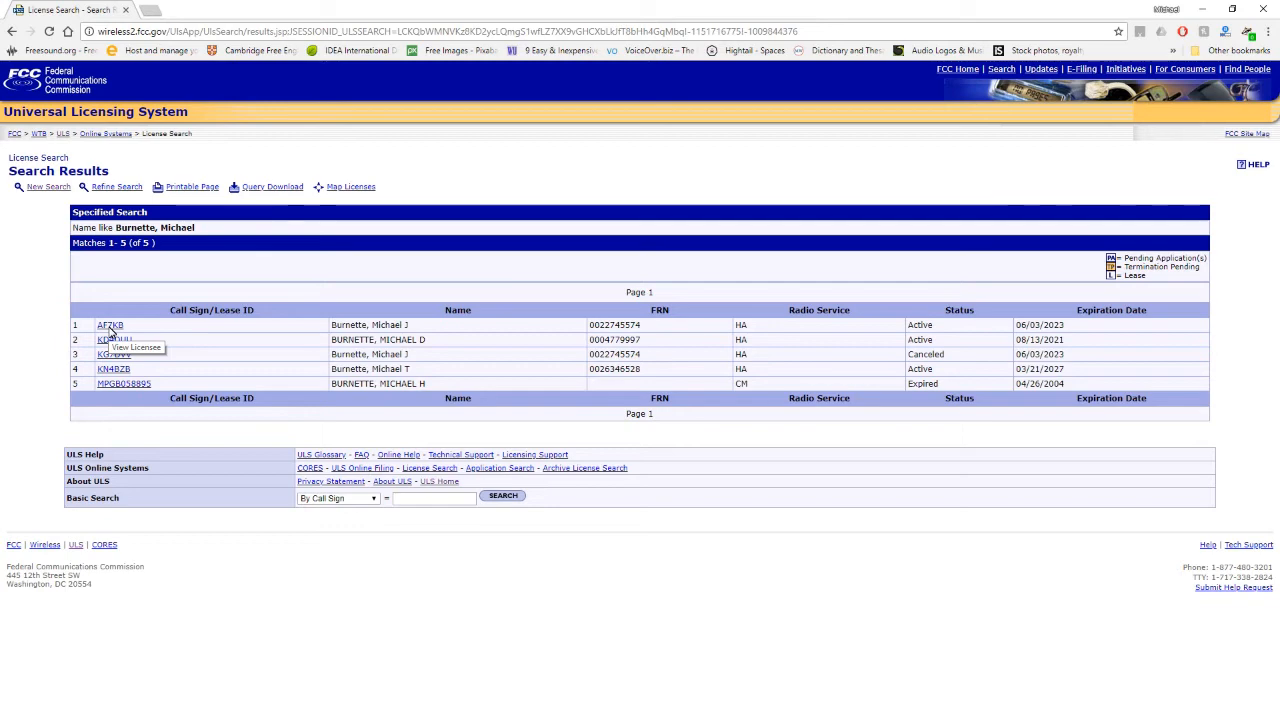
pyautogui.click(110, 325)
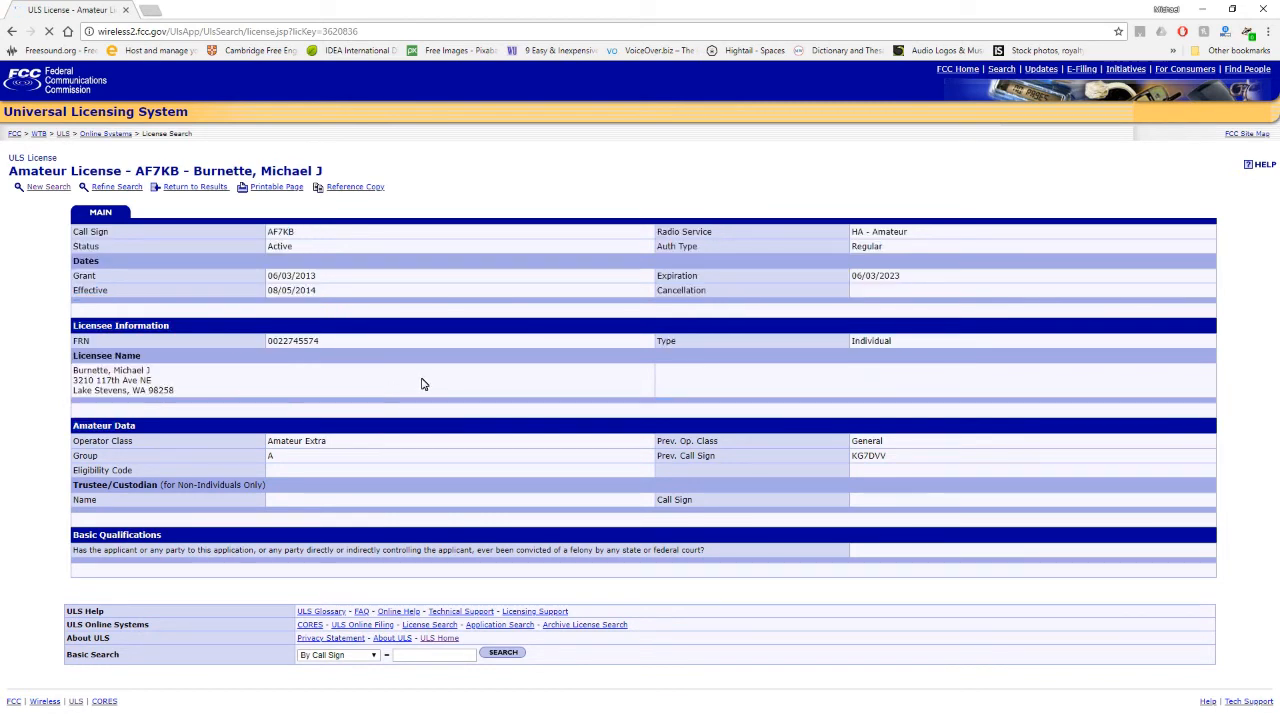
pyautogui.click(160, 211)
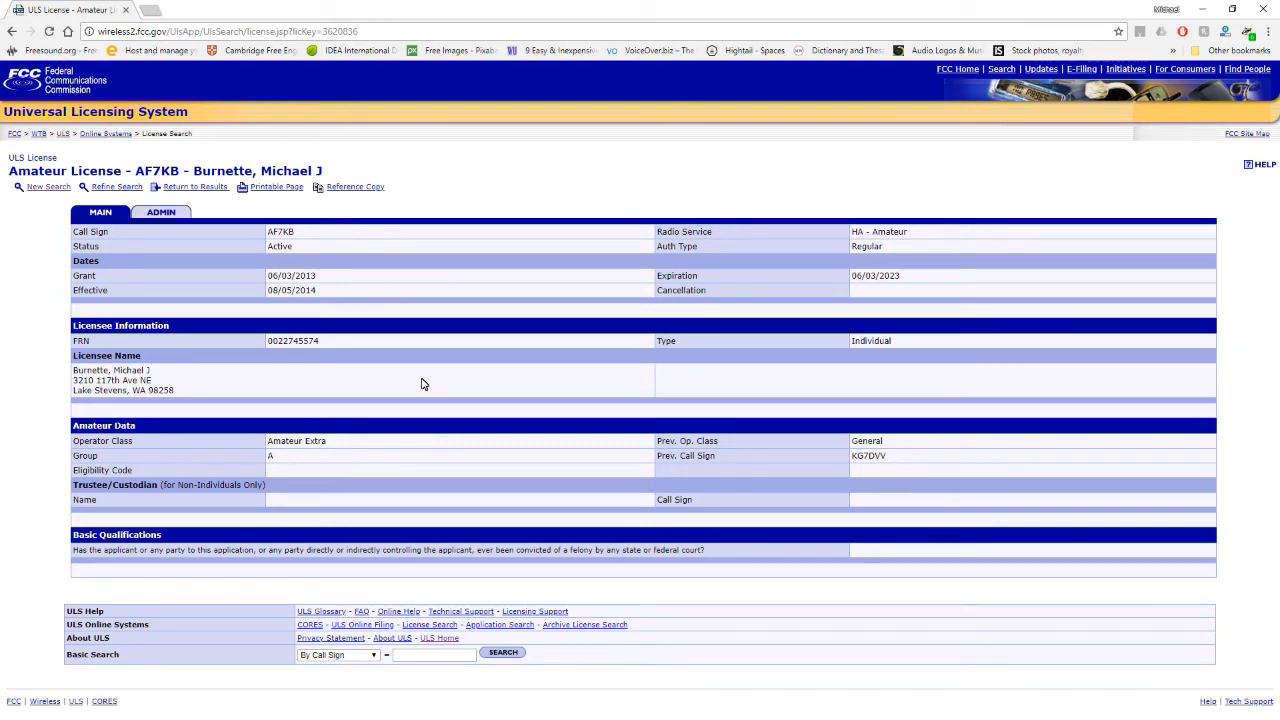
pyautogui.moveTo(266, 393)
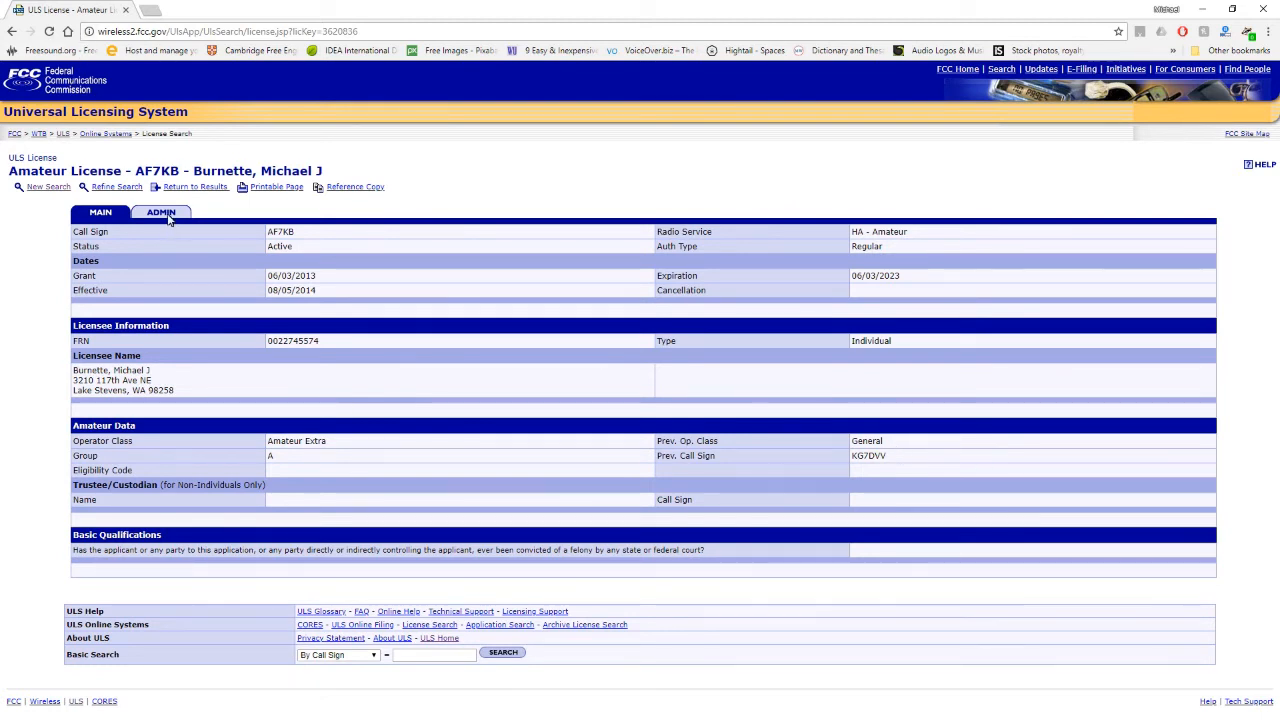
pyautogui.moveTo(161, 212)
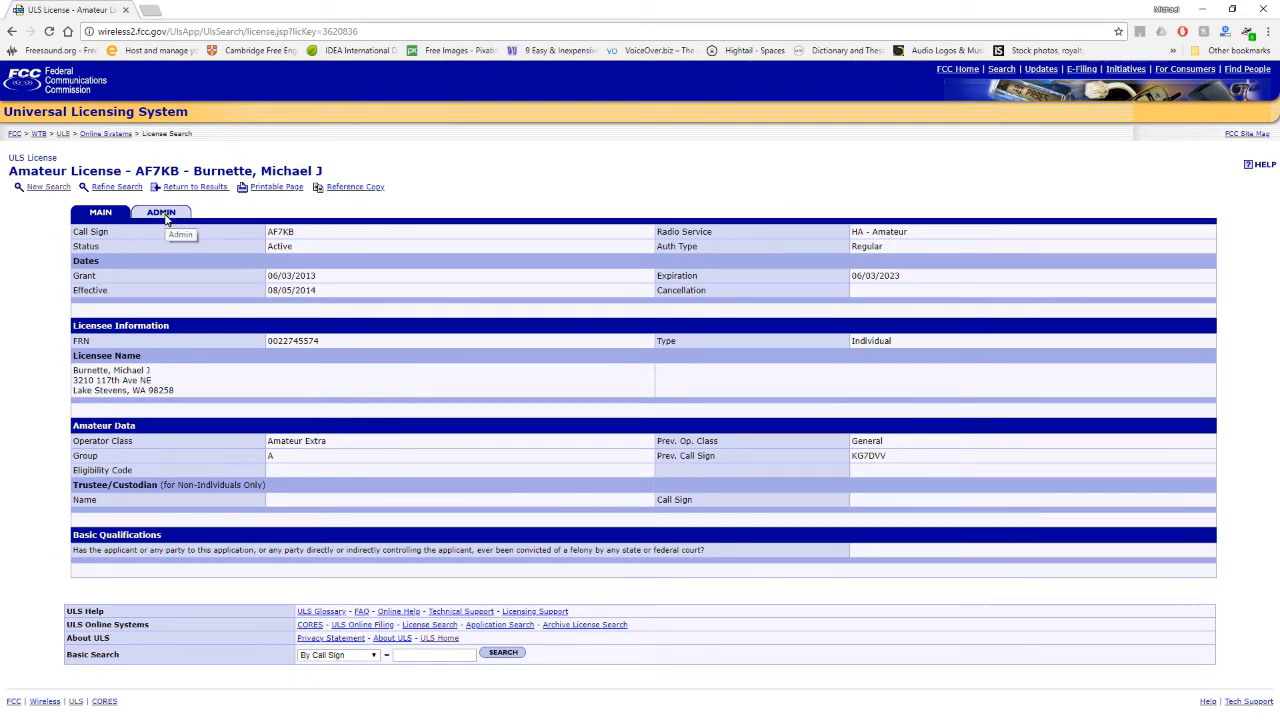
pyautogui.click(160, 212)
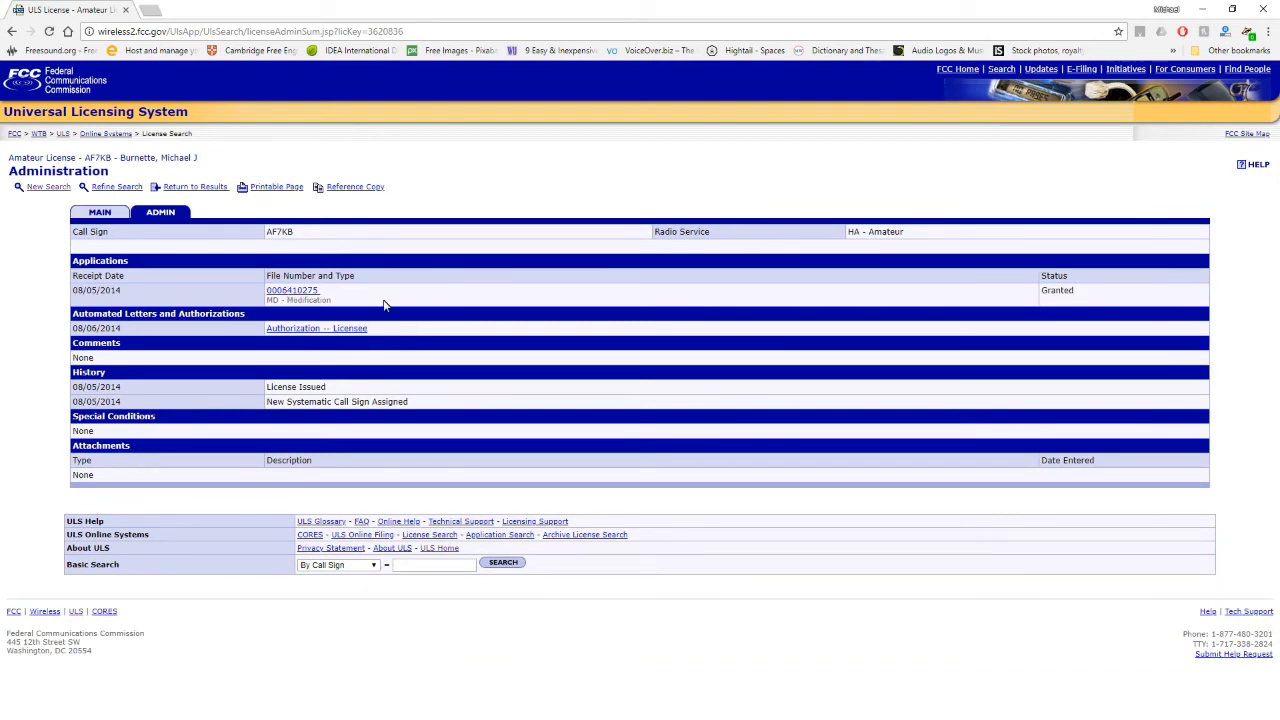
pyautogui.moveTo(293, 301)
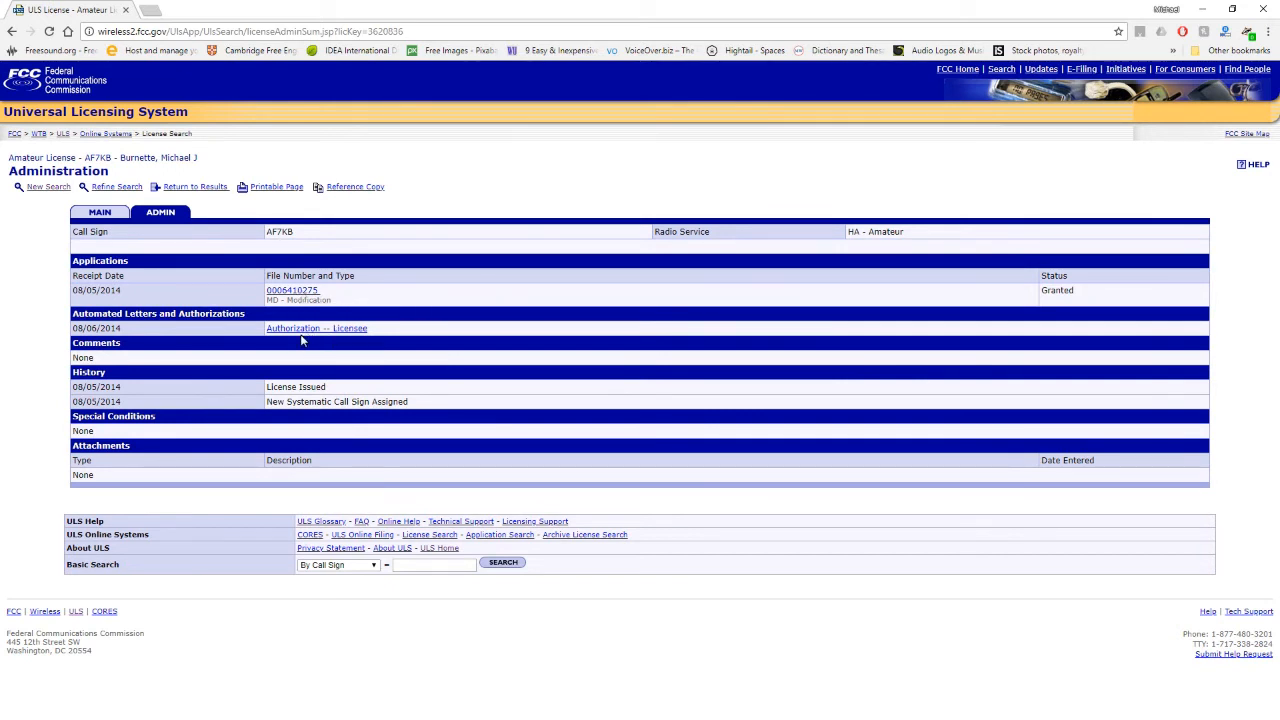
pyautogui.moveTo(350, 328)
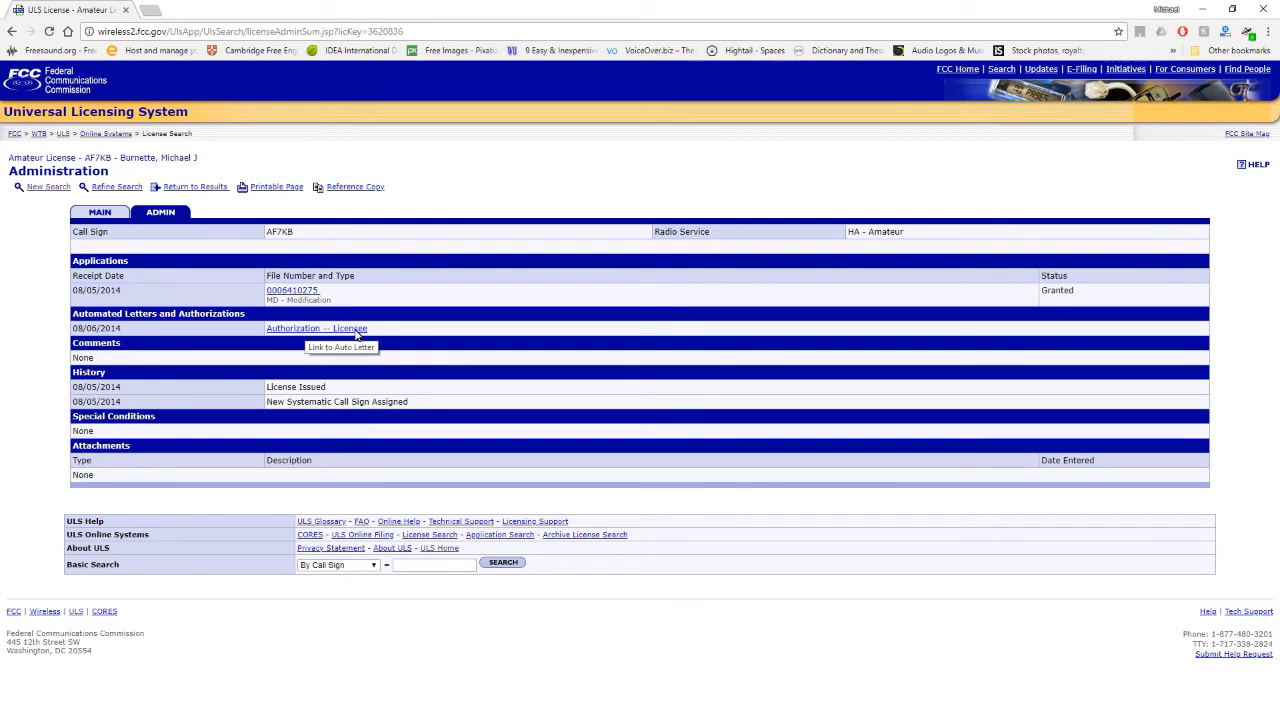
pyautogui.moveTo(417, 368)
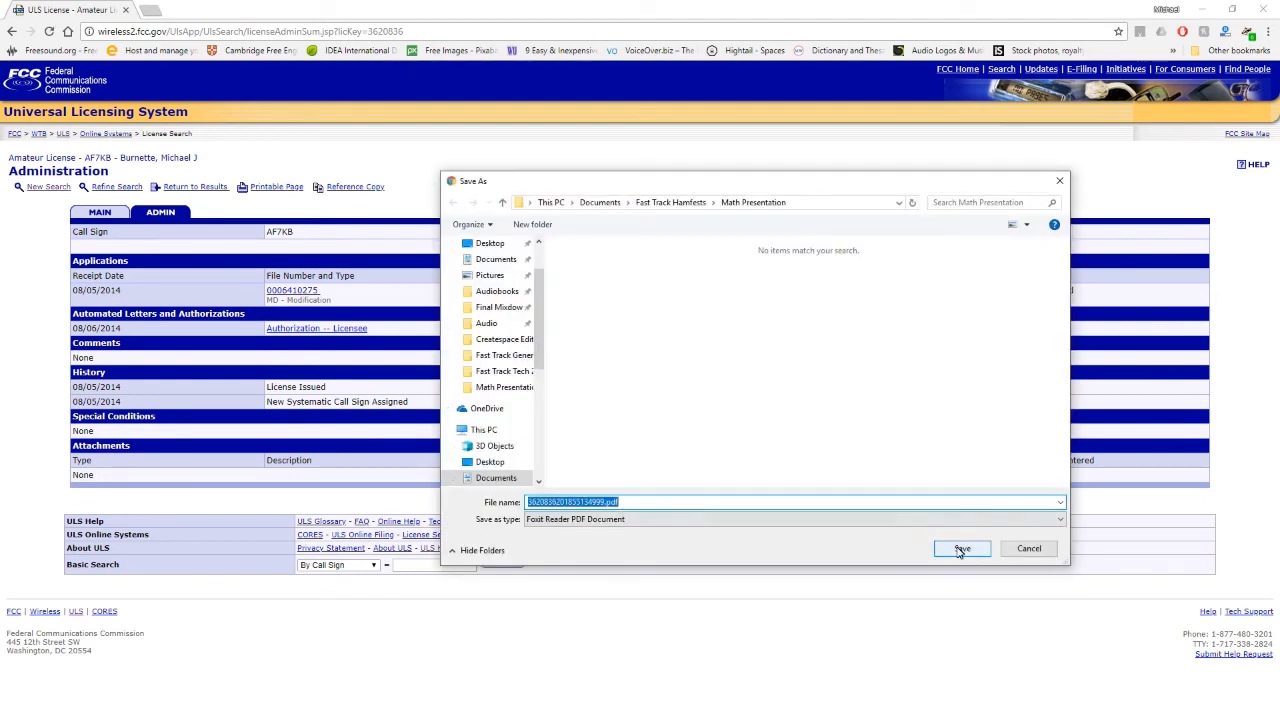
pyautogui.moveTo(703, 247)
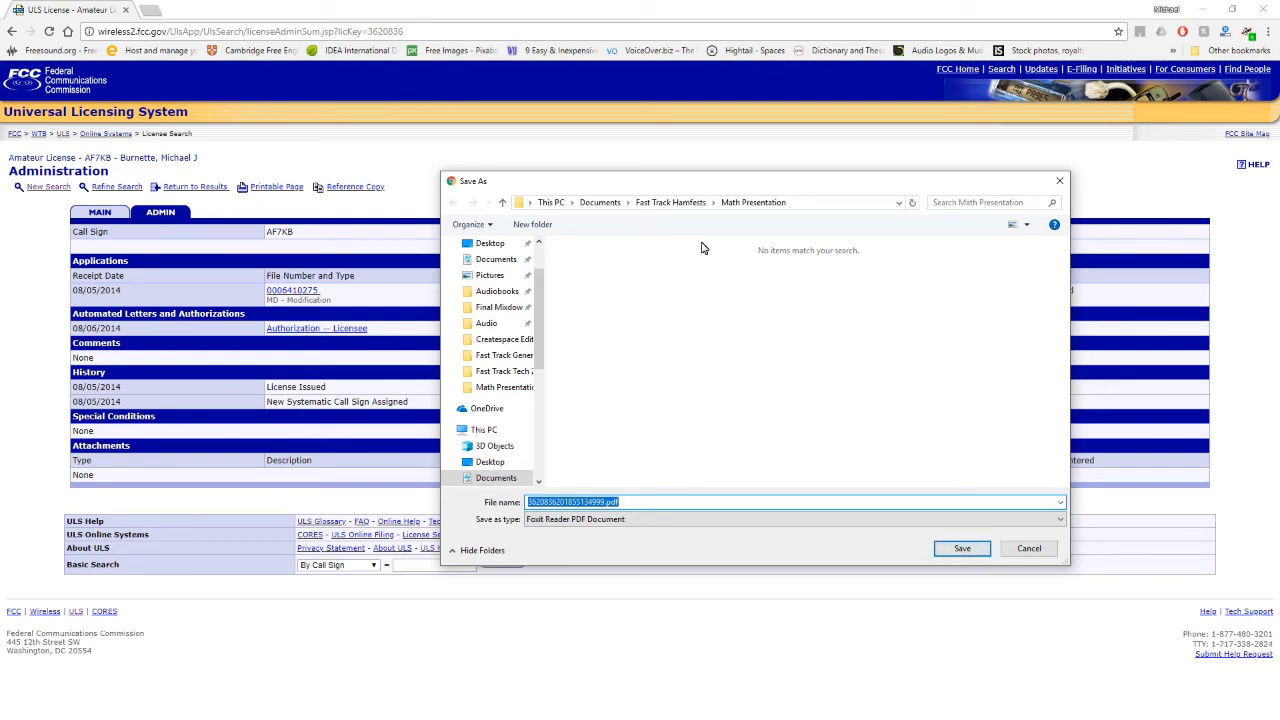
# Step: Save the AF7KB license PDF to Documents and open the download
pyautogui.click(599, 202)
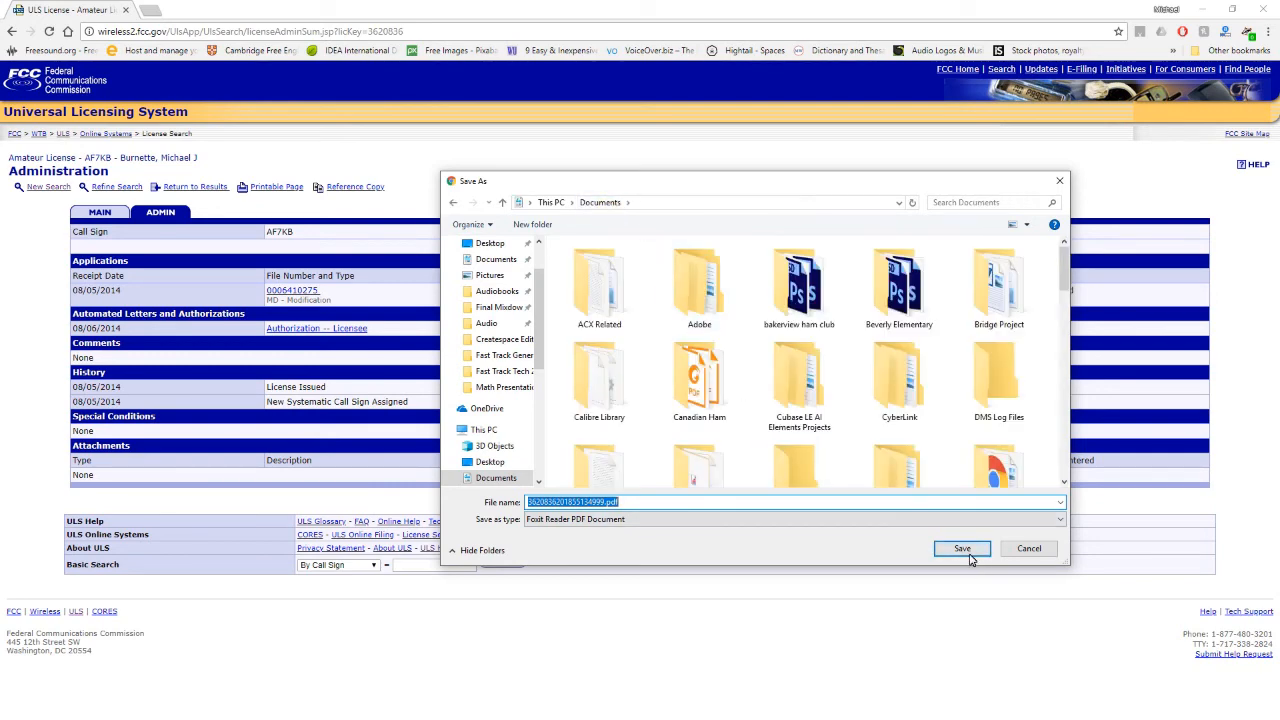
pyautogui.click(961, 548)
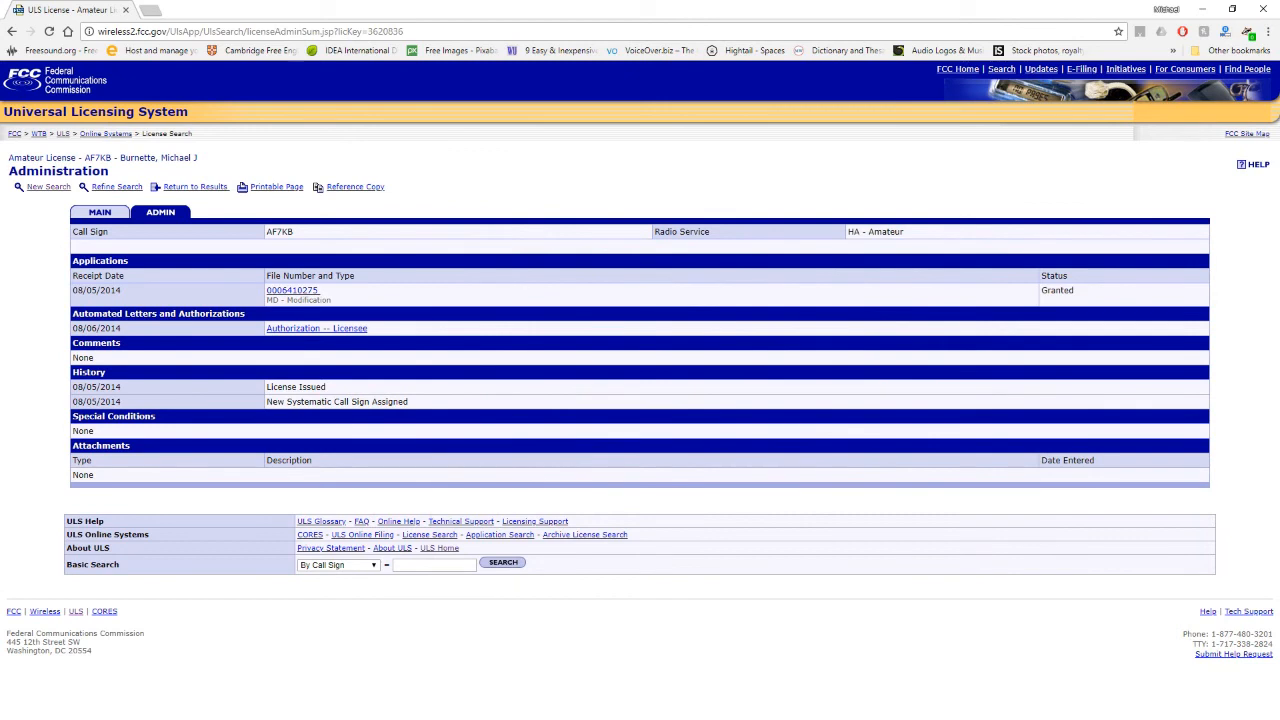
pyautogui.click(354, 186)
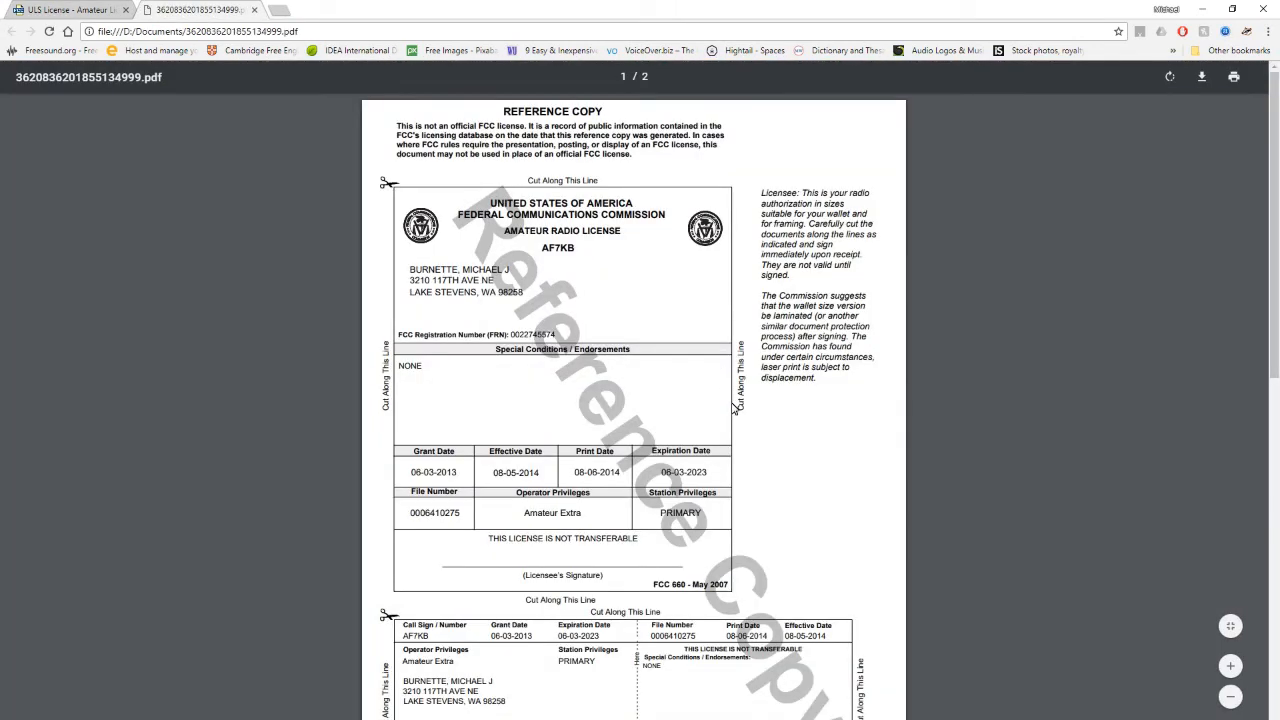
pyautogui.moveTo(720, 441)
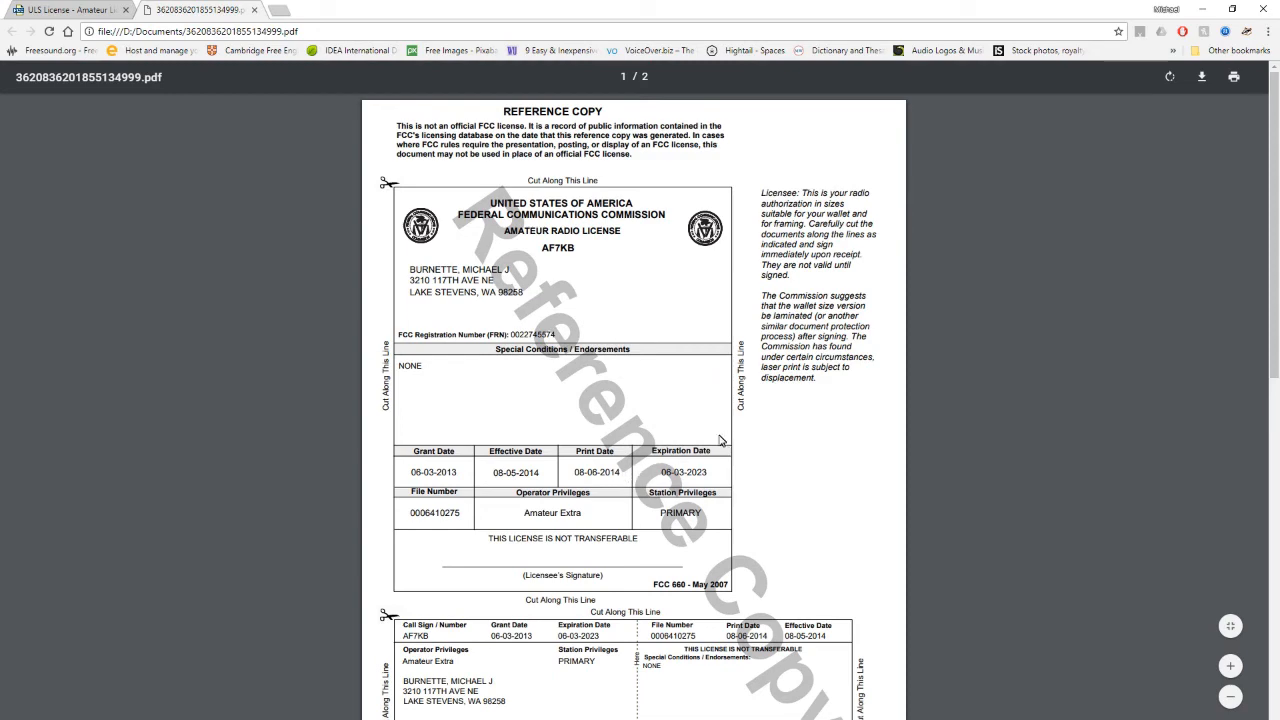
# Step: Scroll through the AF7KB license PDF to page 2 and back
pyautogui.scroll(-3)
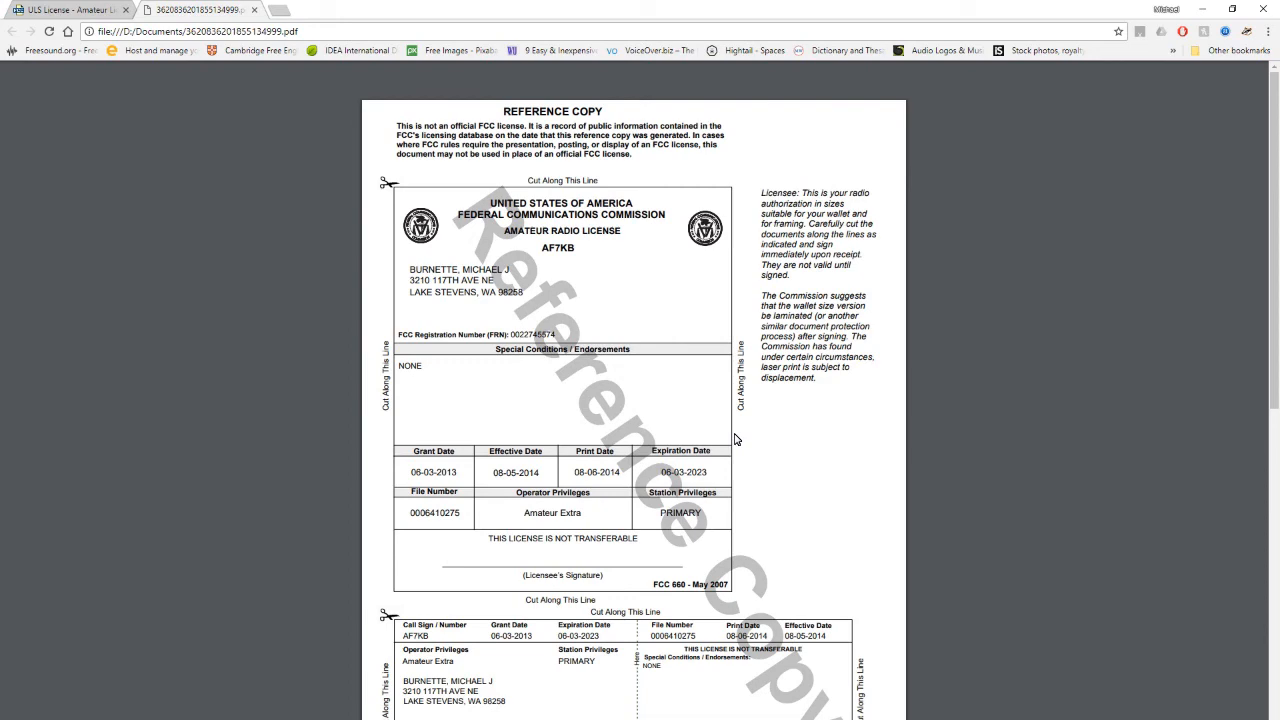
pyautogui.moveTo(821, 517)
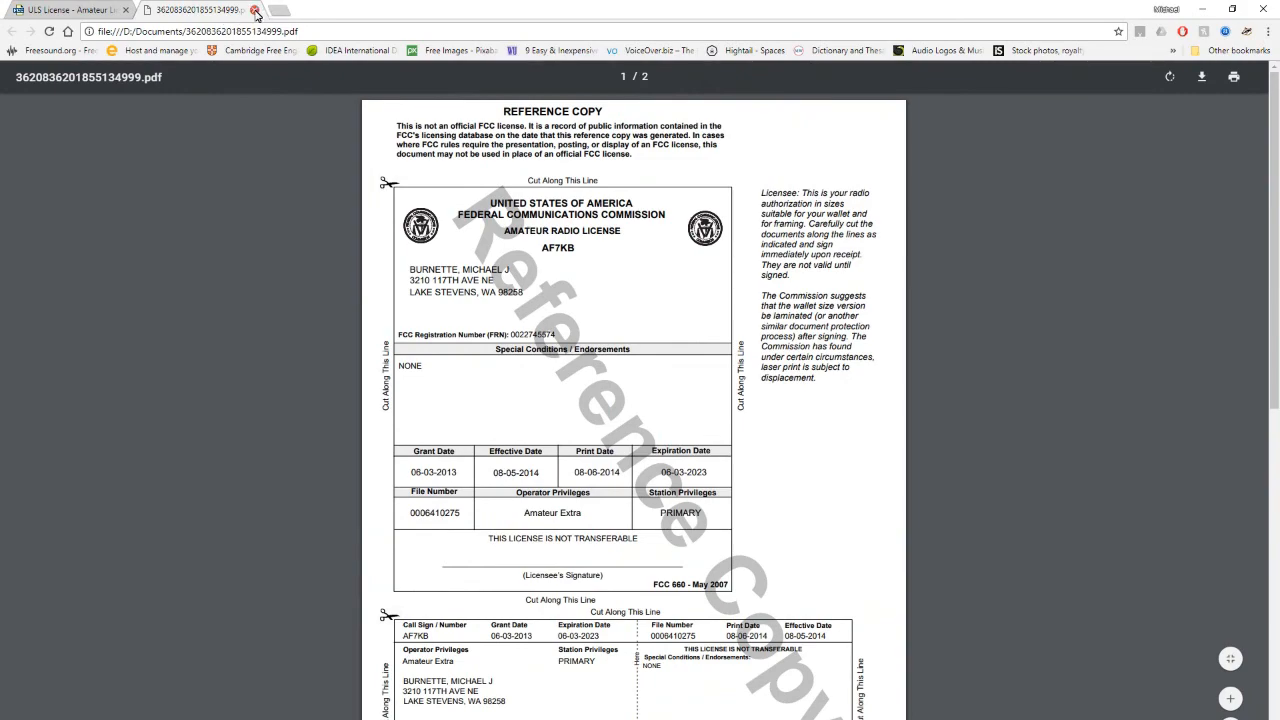
pyautogui.scroll(-3)
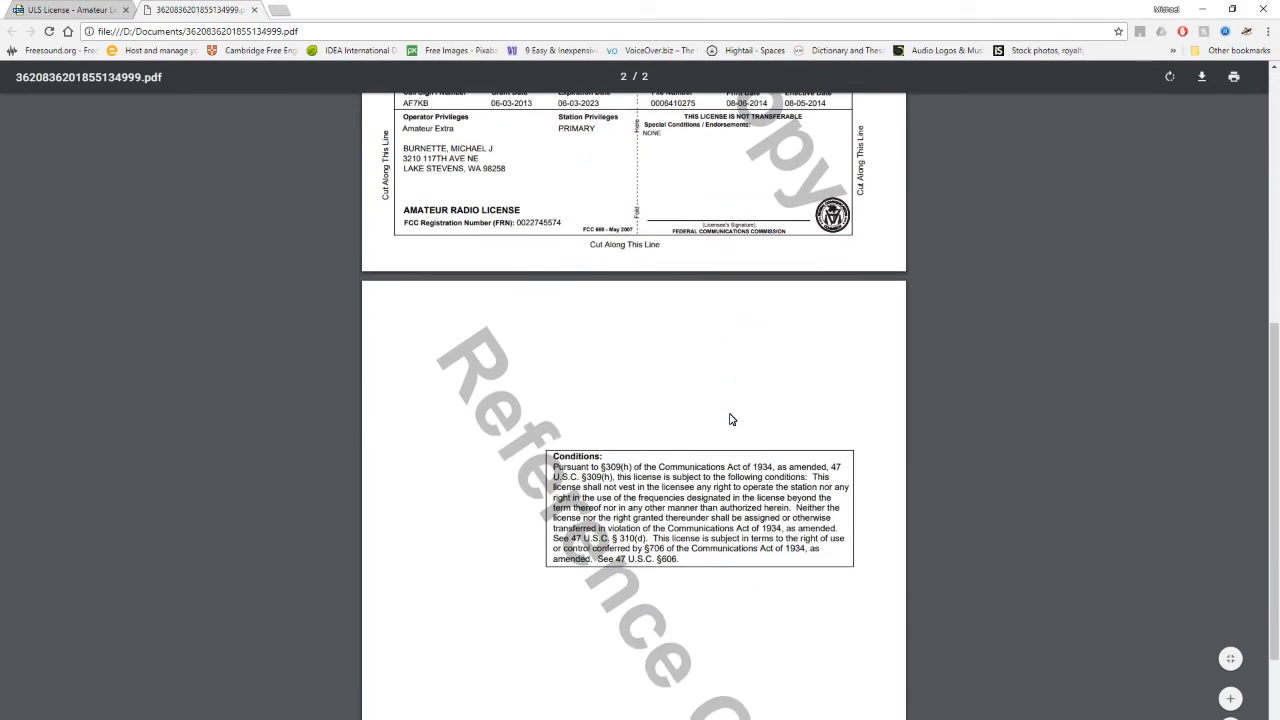
pyautogui.scroll(3)
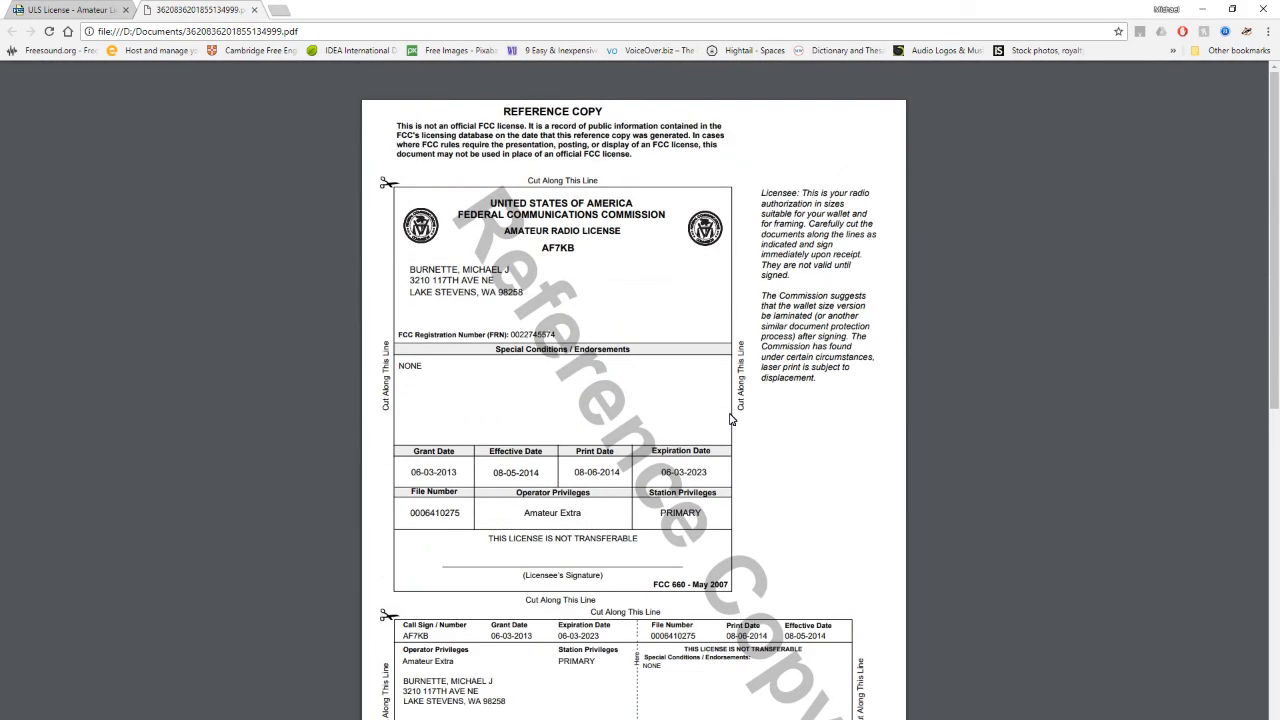